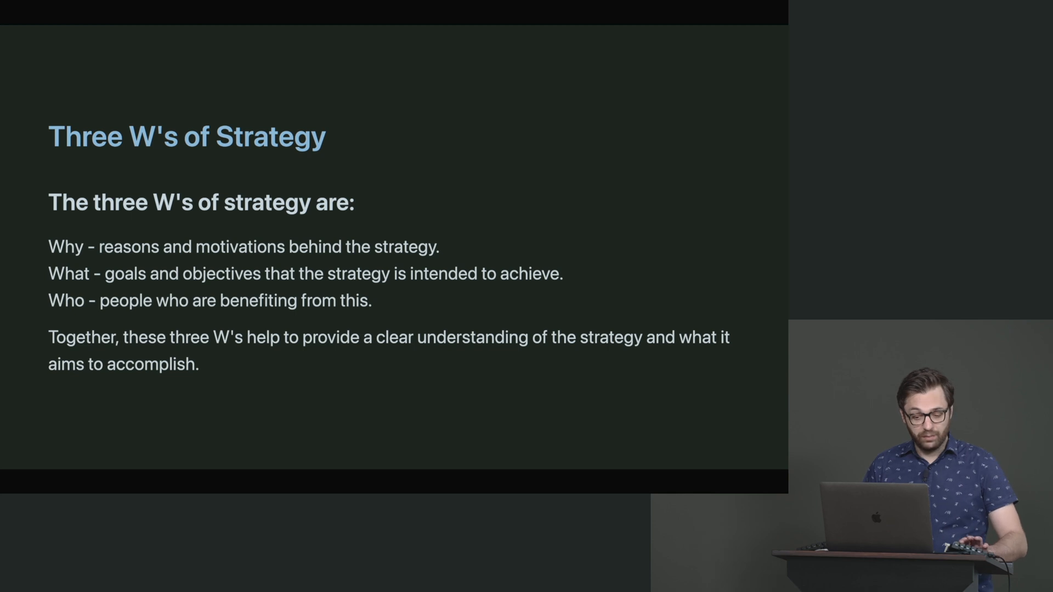
# Advance past the Three W's of Strategy slide toward the bucket.ts code
pyautogui.press('Right')
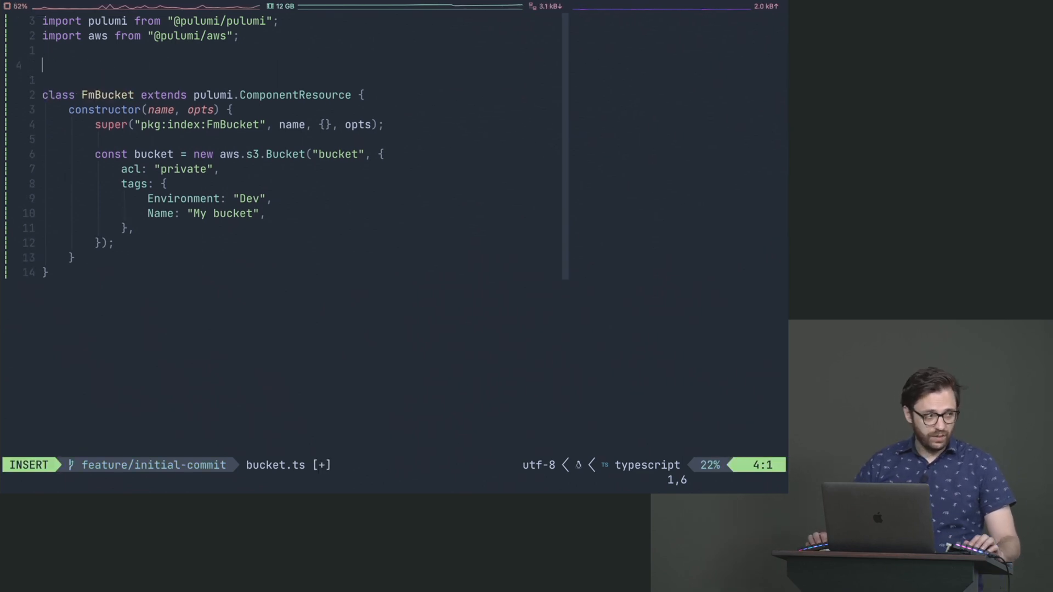
# Declare an empty 'type FmBucketArgs = {}' above the FmBucket class and write bucket.ts
pyautogui.press('Escape')
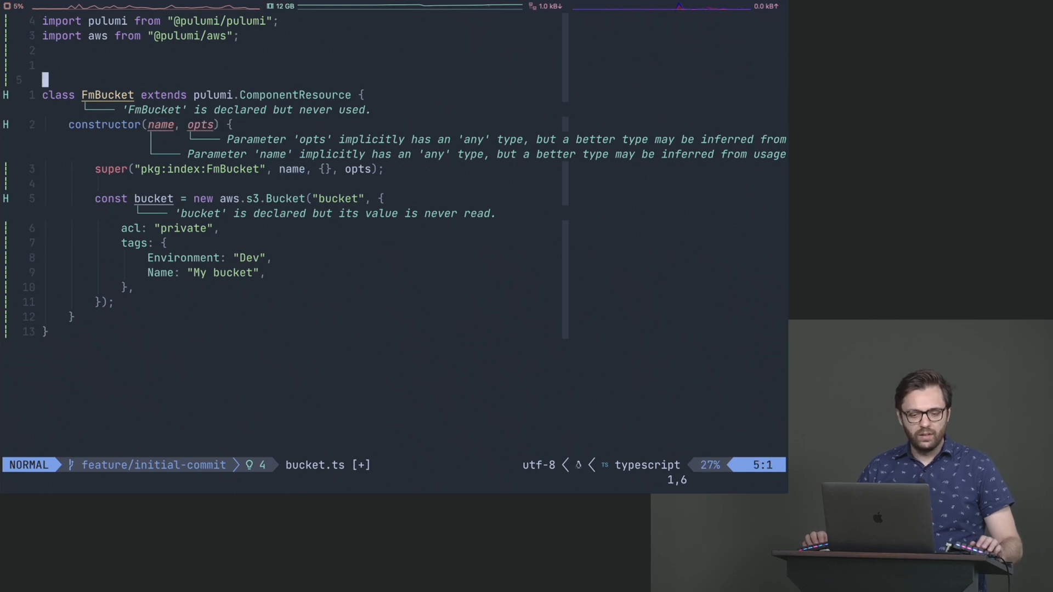
pyautogui.press('cmd+tab')
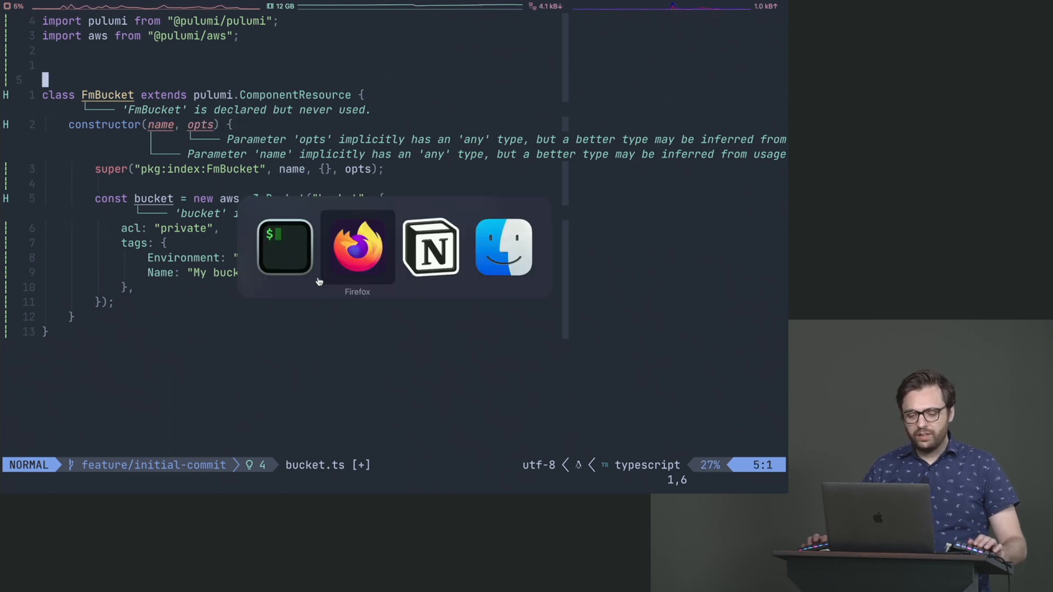
pyautogui.click(431, 247)
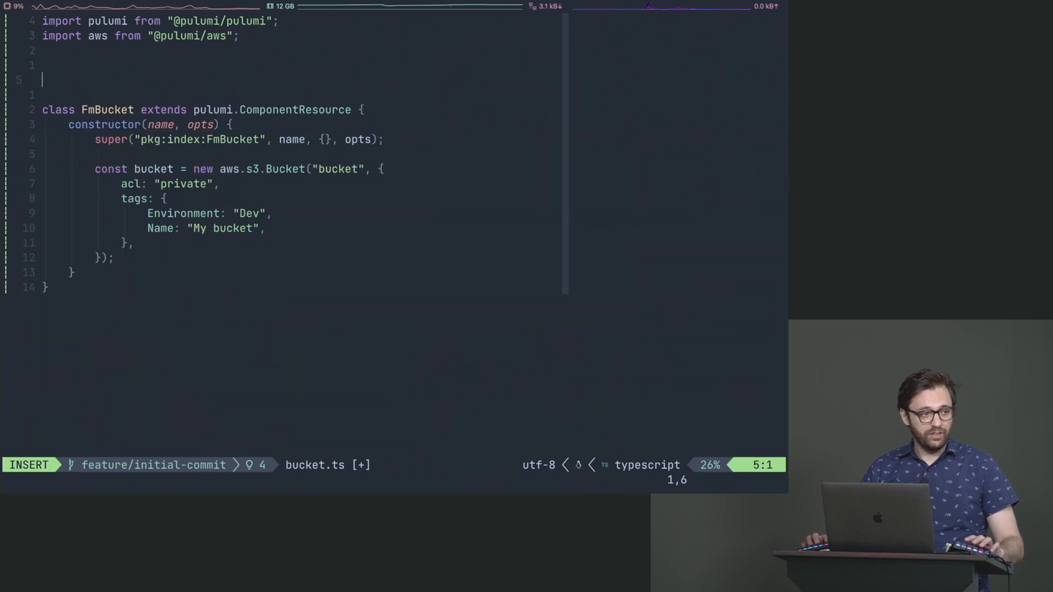
pyautogui.write('type F')
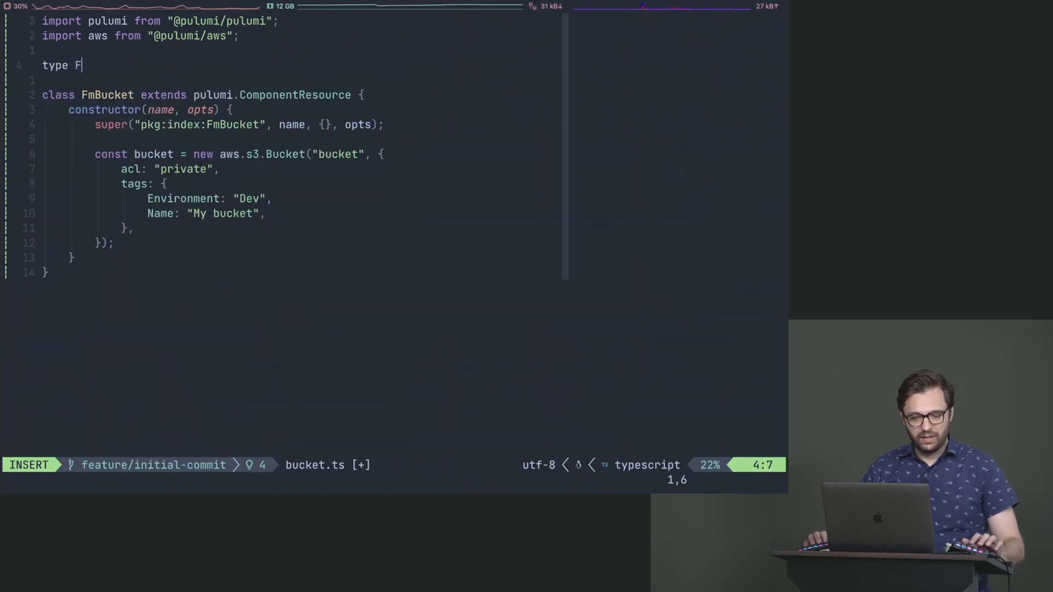
pyautogui.write('mBucket')
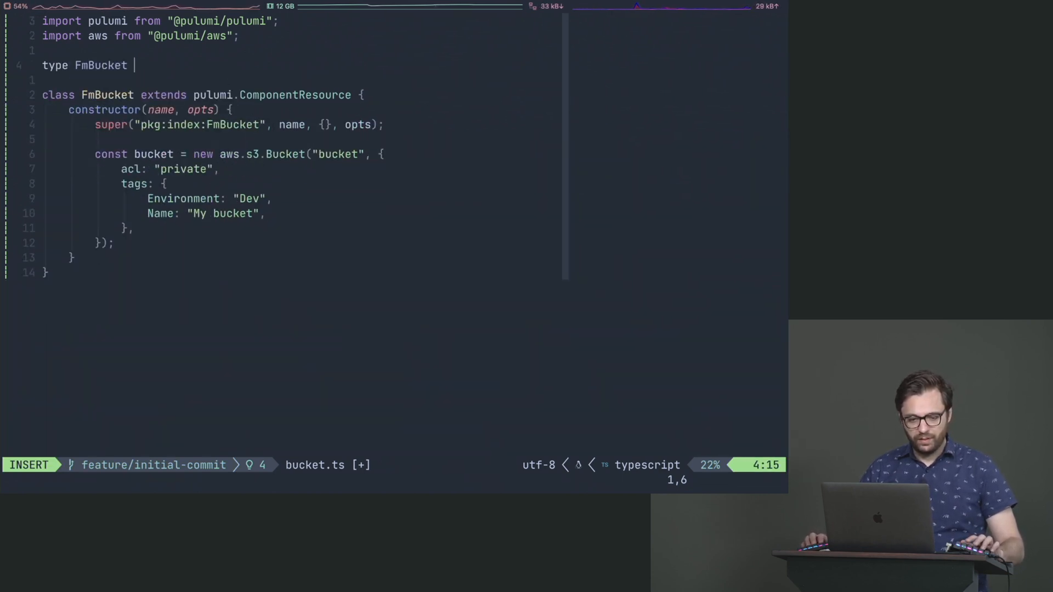
pyautogui.write('= {')
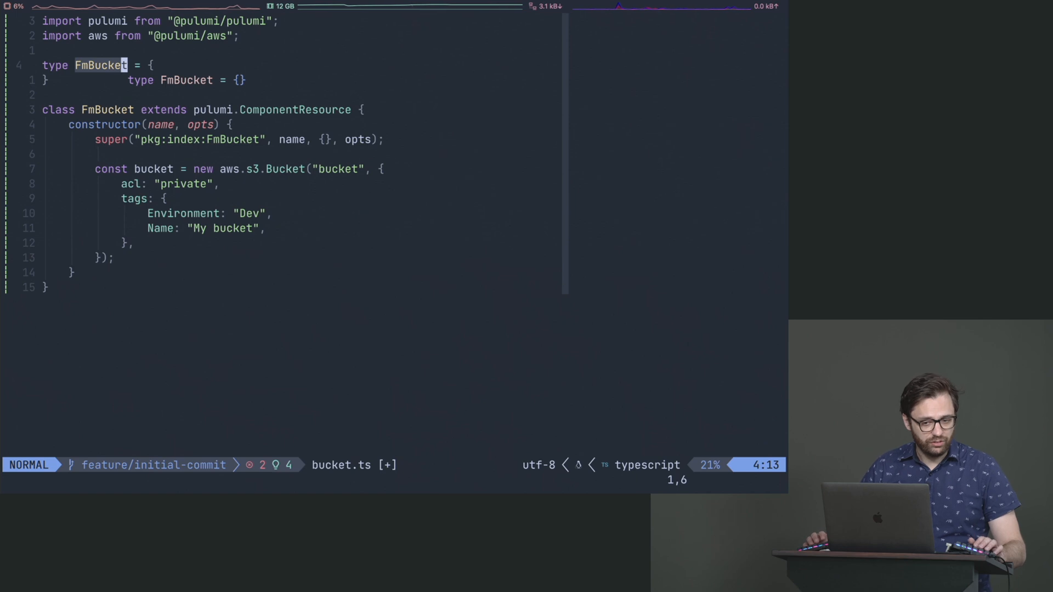
pyautogui.write('Options')
pyautogui.click(394, 479)
pyautogui.write(':w')
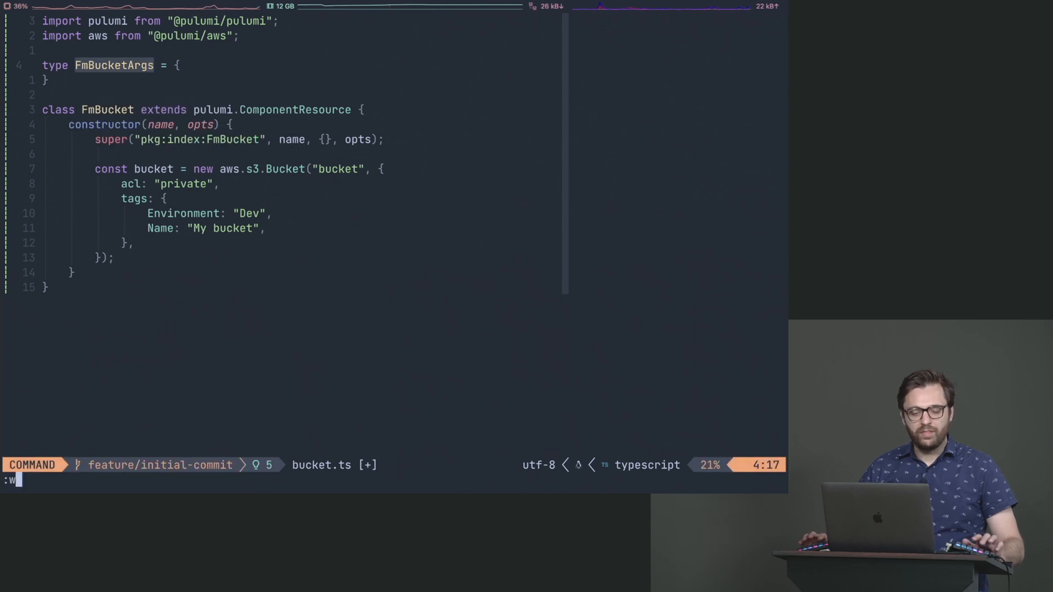
pyautogui.press('Return')
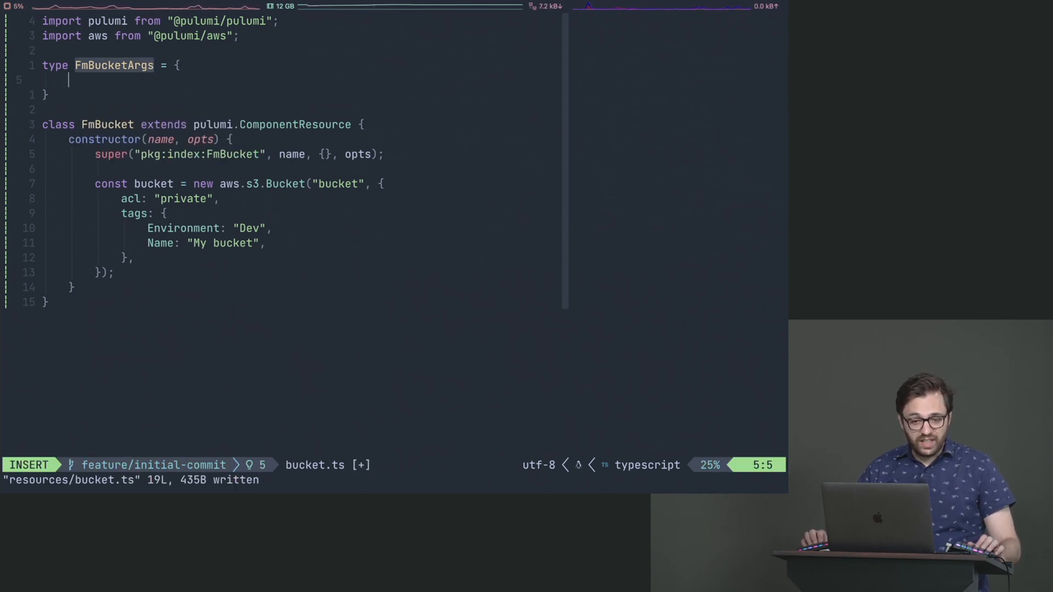
# Add 'Name: string;' and 'Product: string;' to FmBucketArgs, correcting 'Production' to 'Product'
pyautogui.press('Escape')
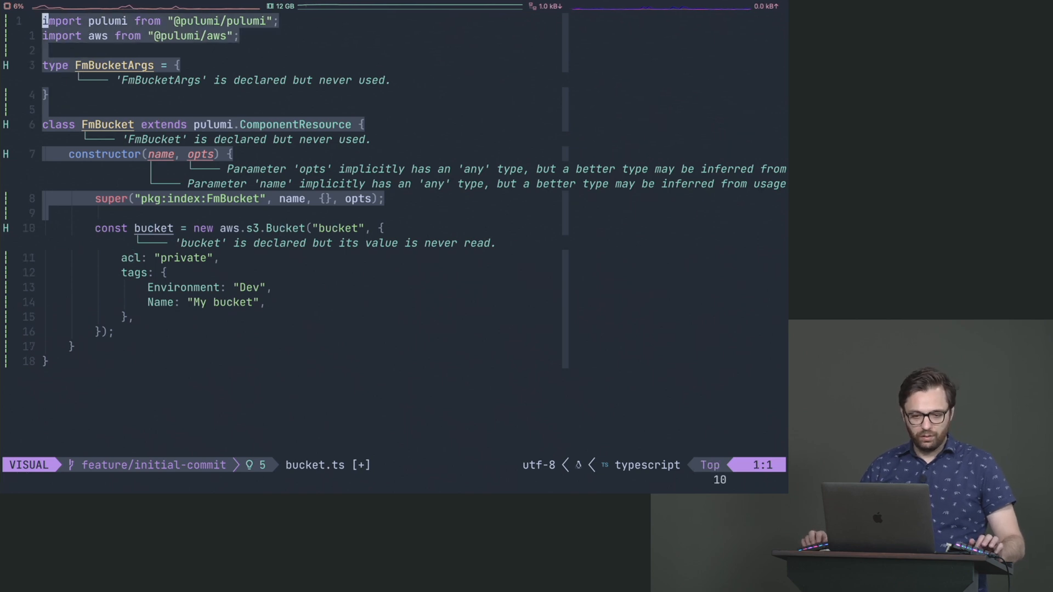
pyautogui.write('Name: string;')
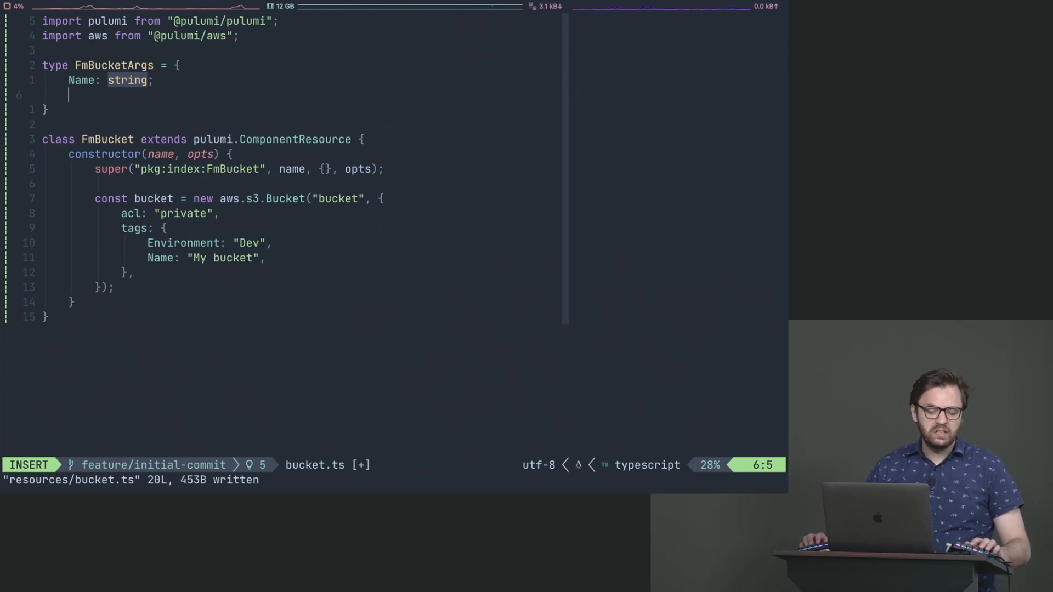
pyautogui.write('Production: string;')
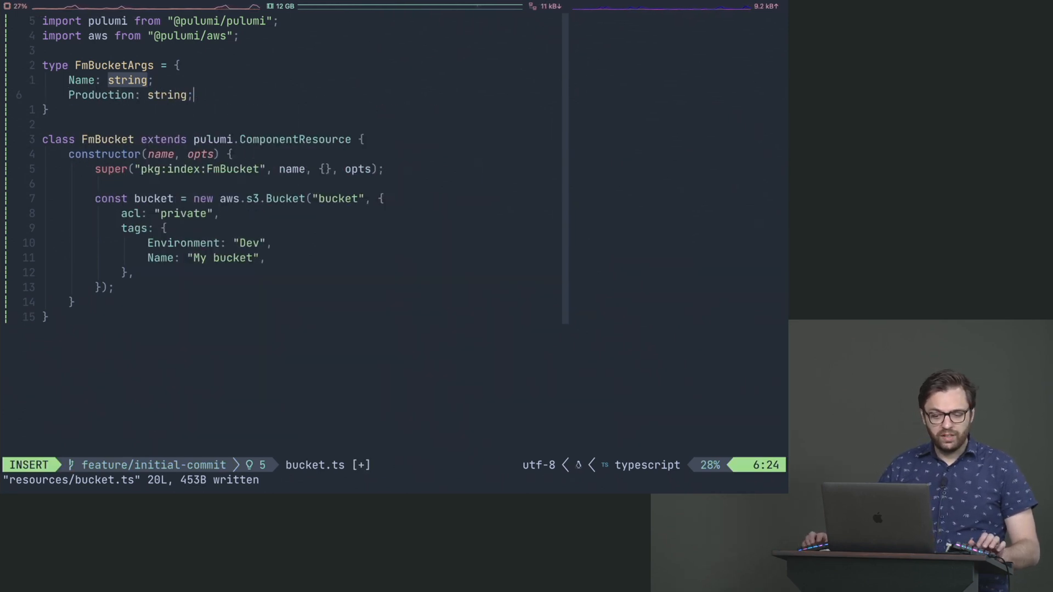
pyautogui.press('Escape')
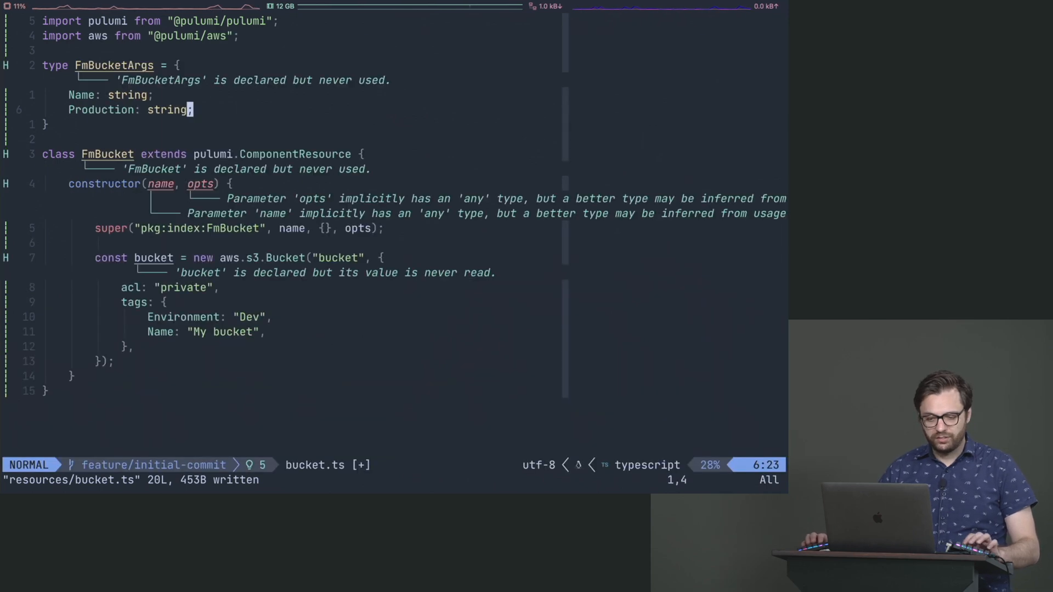
pyautogui.write('Product')
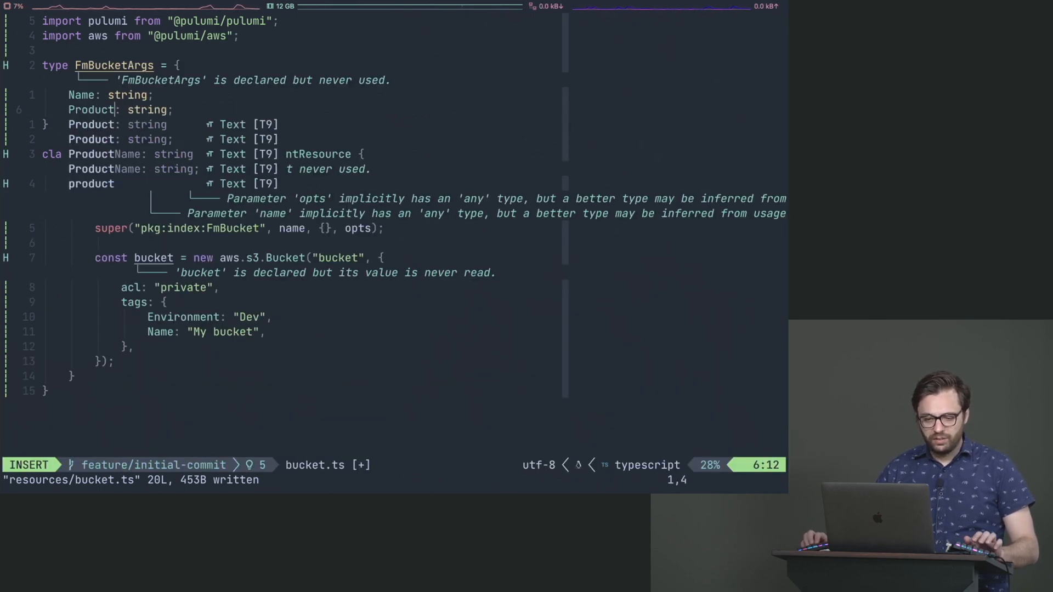
pyautogui.press('Escape')
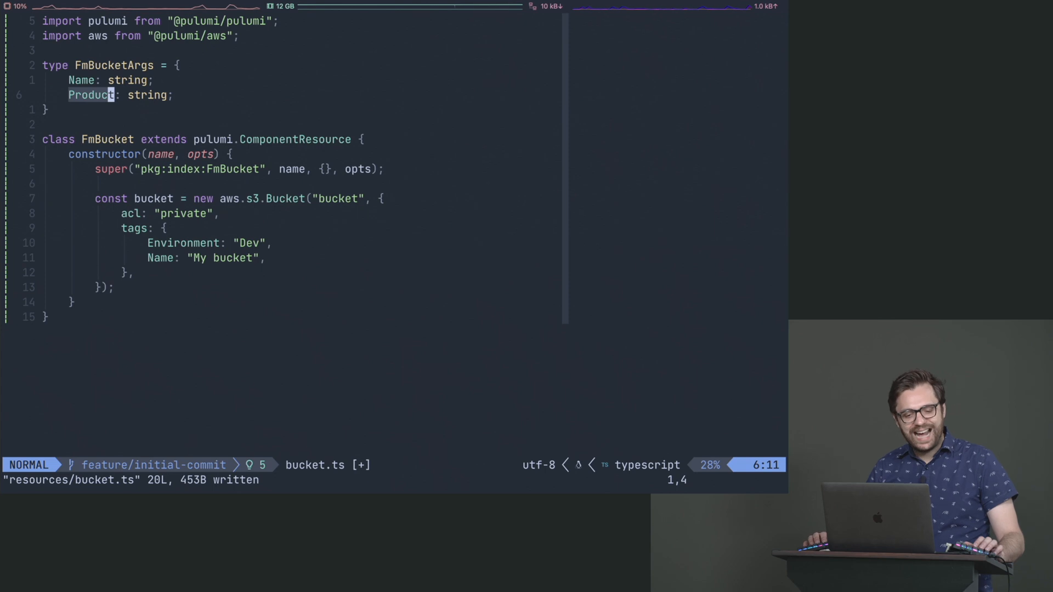
pyautogui.write('<>')
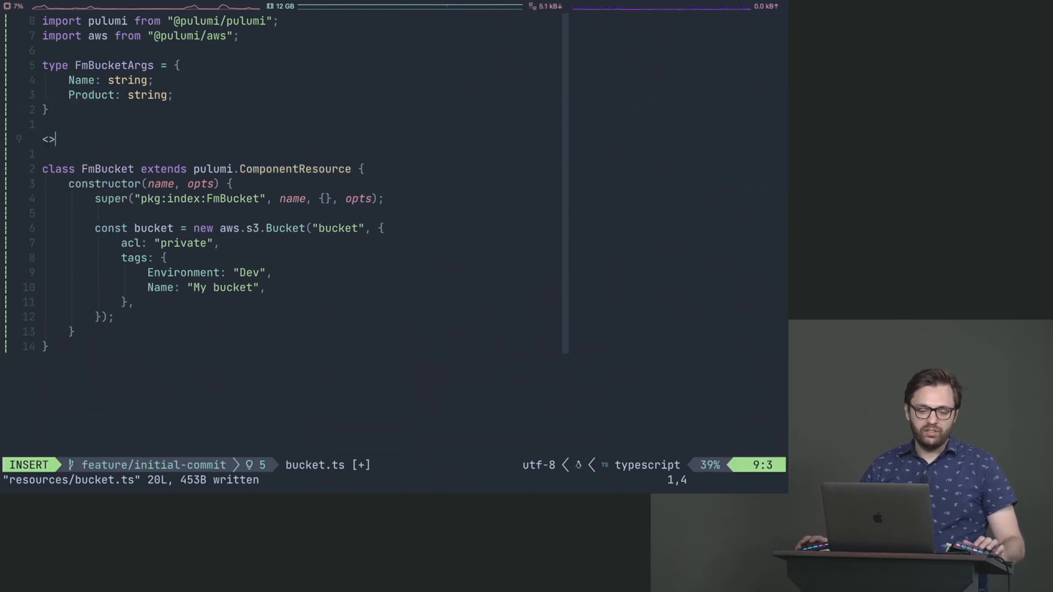
# Type a '<product>-<name>' pattern line, then undo it and clear the Product field name
pyautogui.write('producti')
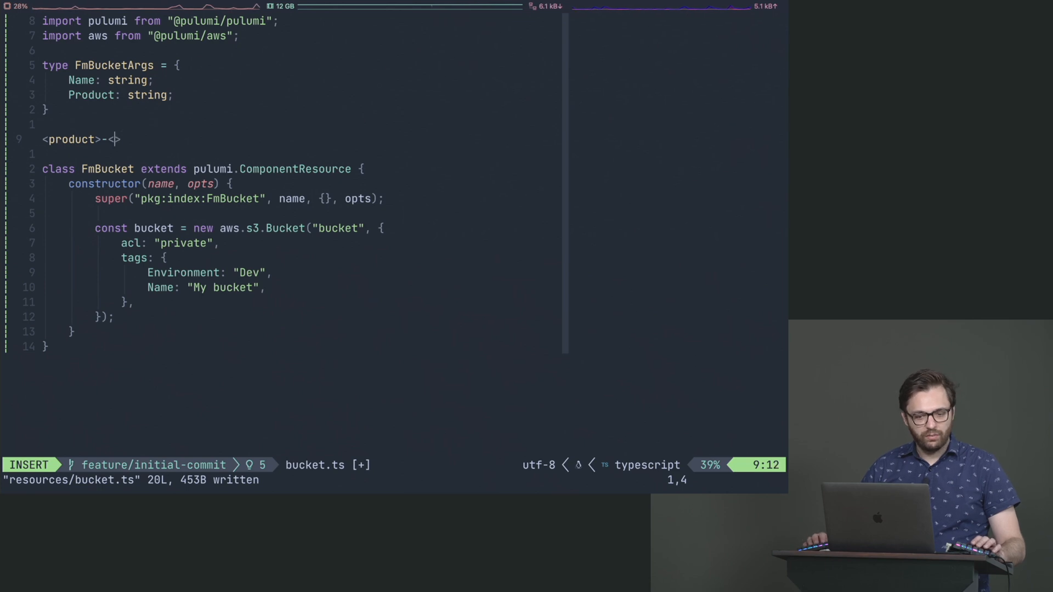
pyautogui.write('name')
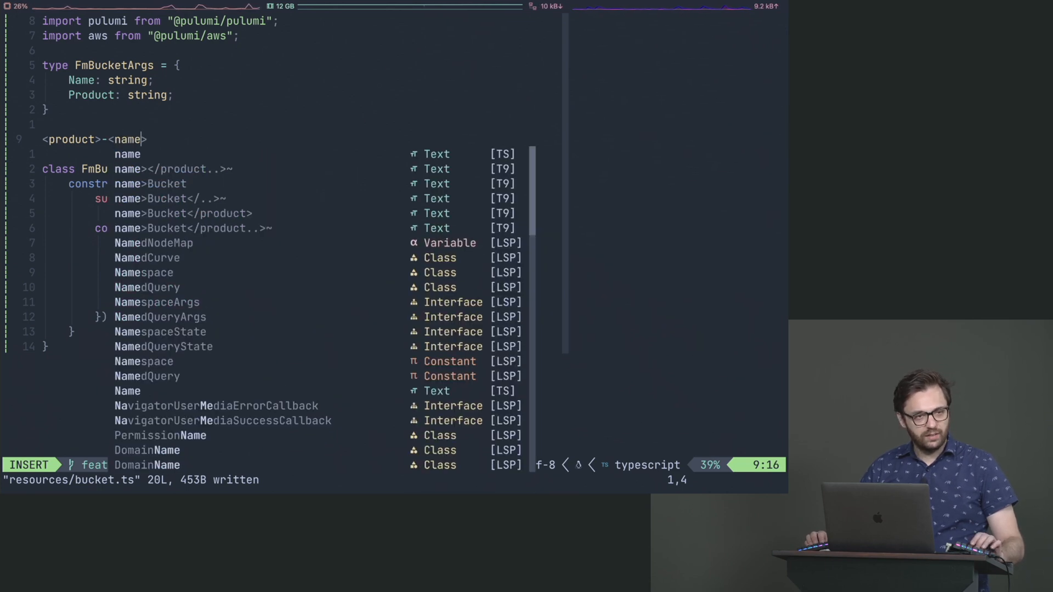
pyautogui.press('Escape')
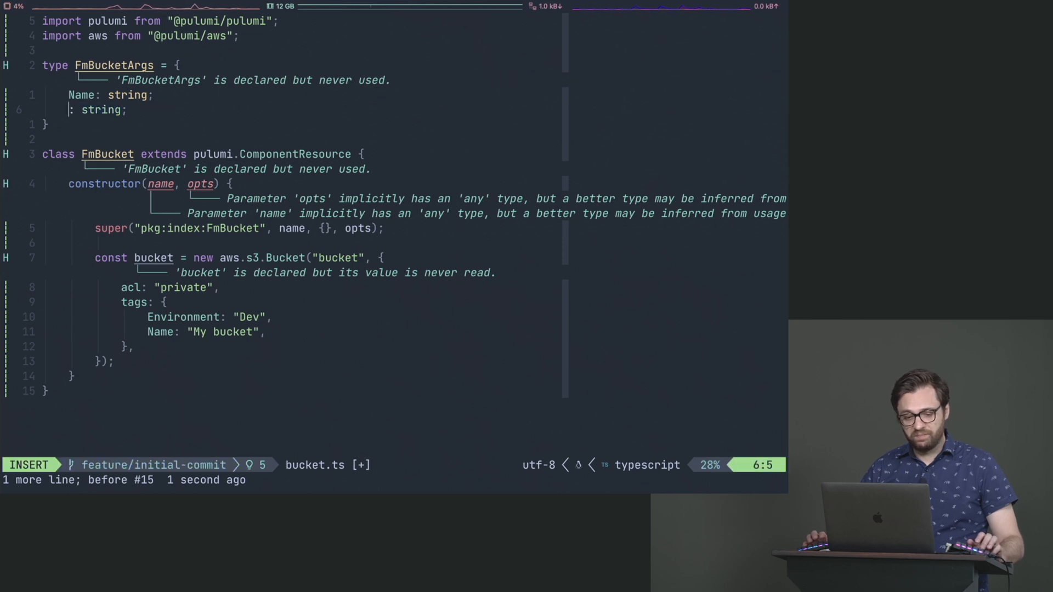
# Try naming the second field 'Service', then revert so only 'Name: string' remains
pyautogui.write('Service')
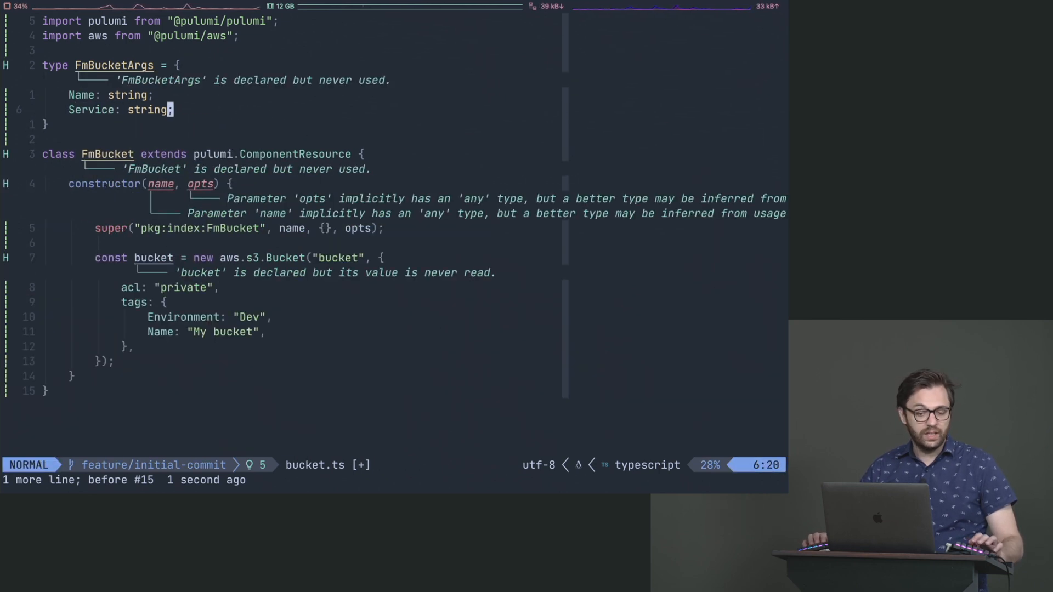
pyautogui.press('v')
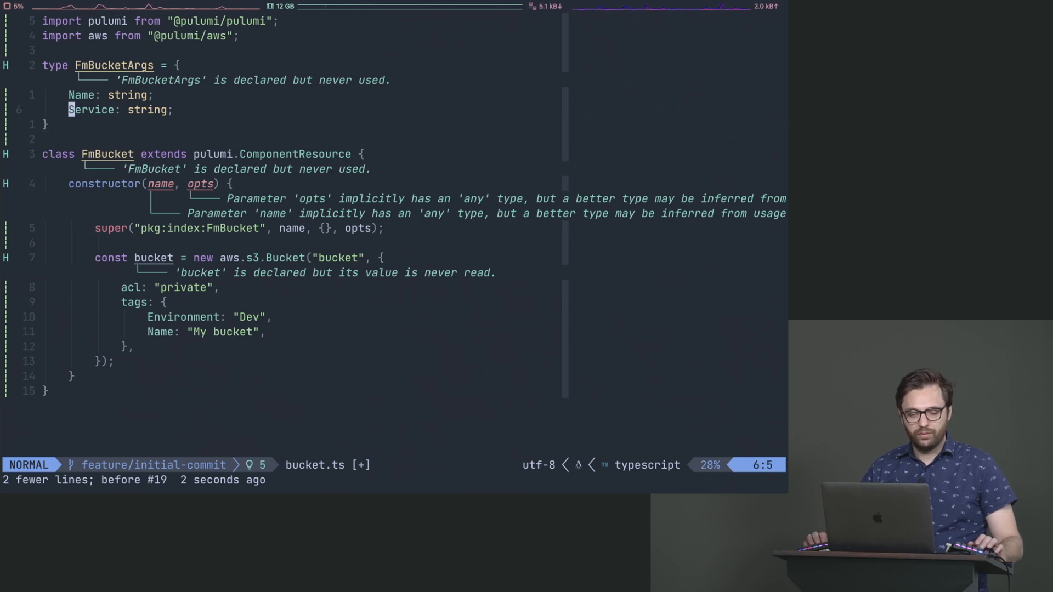
pyautogui.write('FmServ')
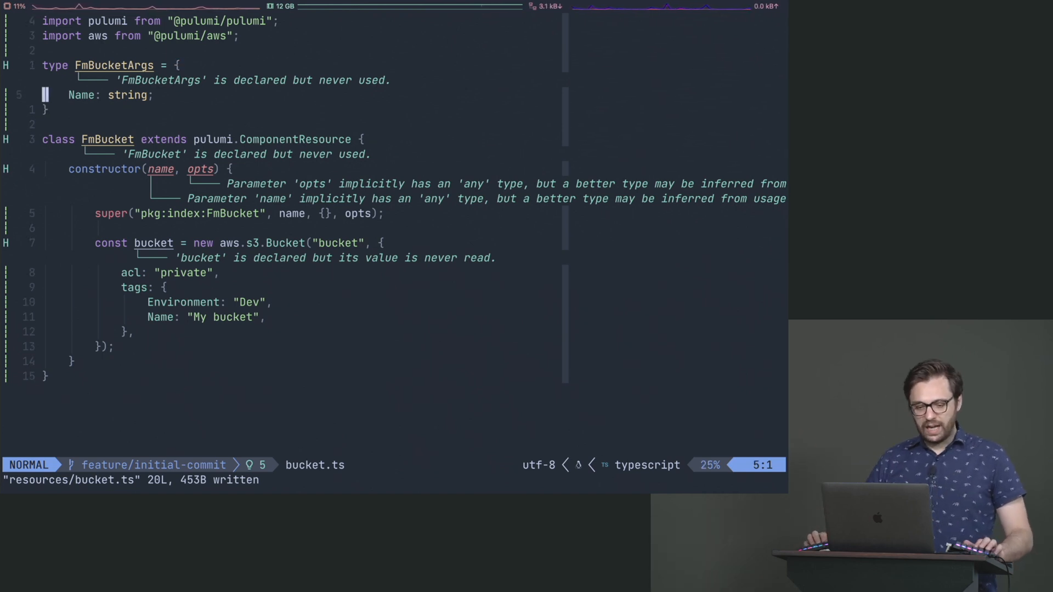
# Restore 'Product: string;' and change the constructor's name parameter to 'args: FmBucketArgs'
pyautogui.write('Product: string;')
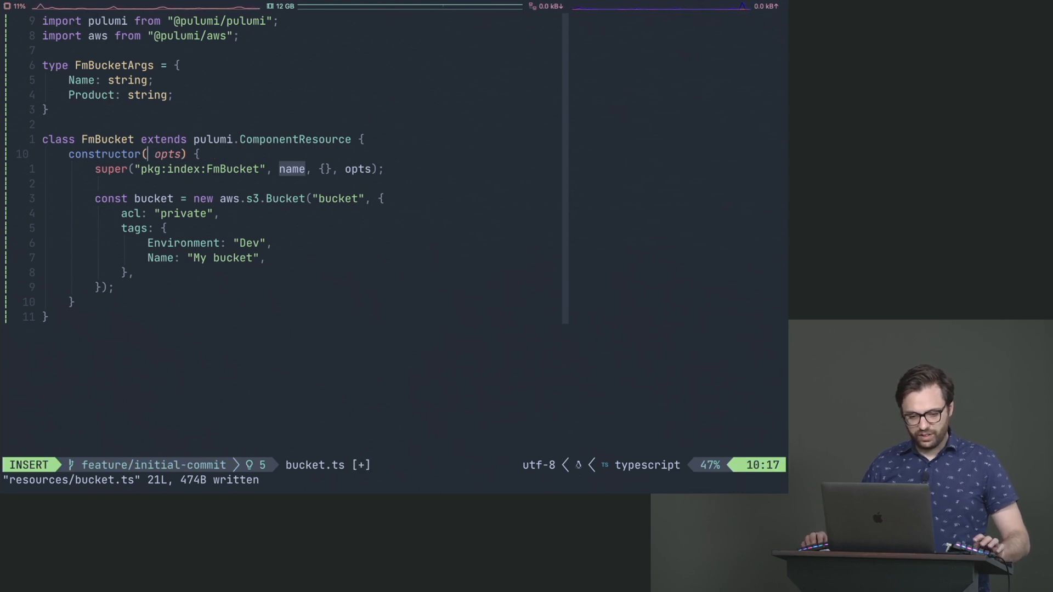
pyautogui.write('args:')
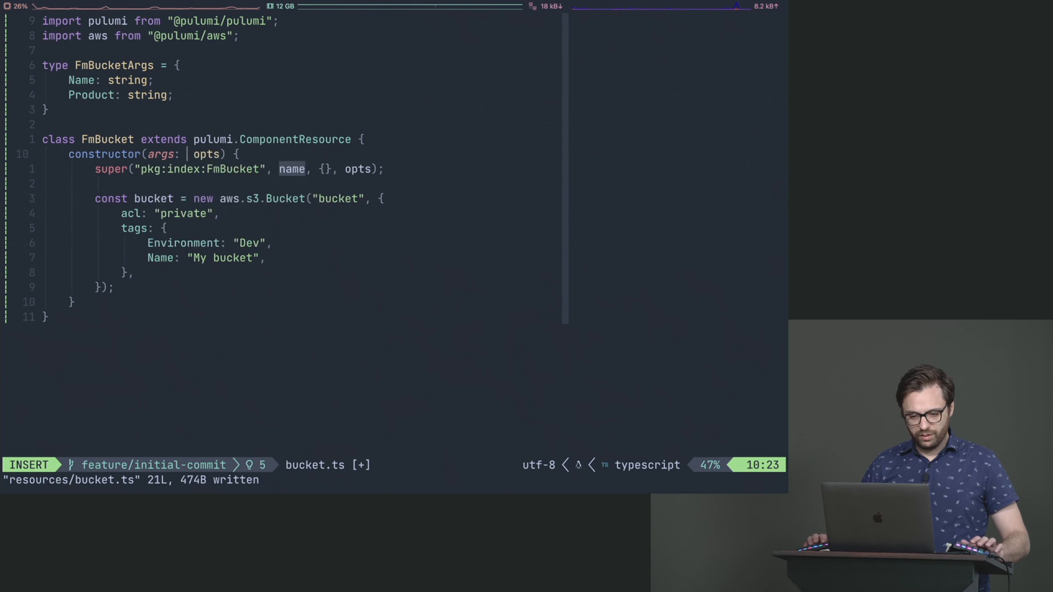
pyautogui.write('FmBucketArgs,')
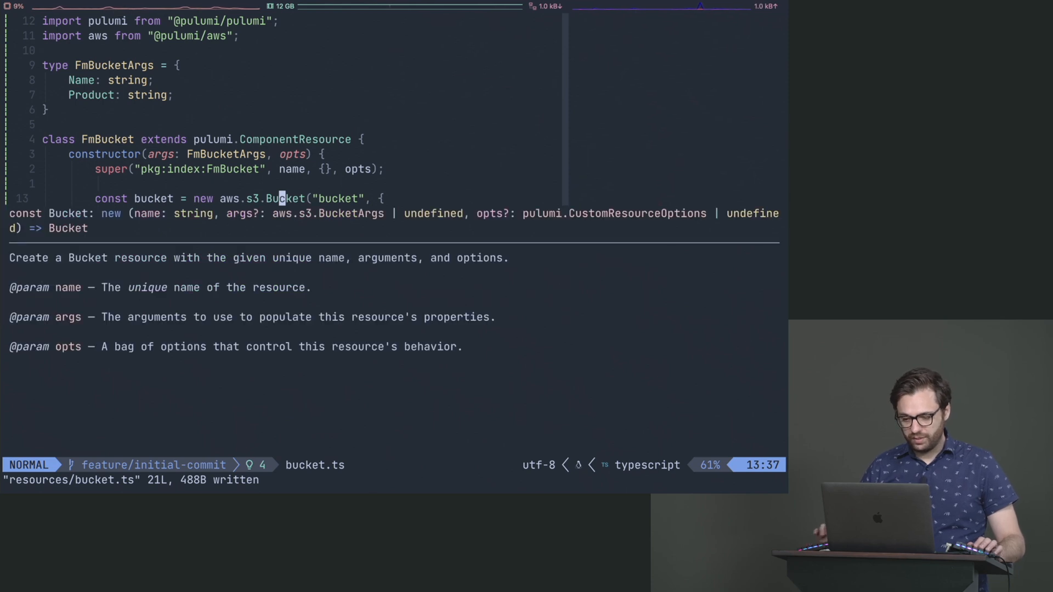
pyautogui.moveTo(481, 207)
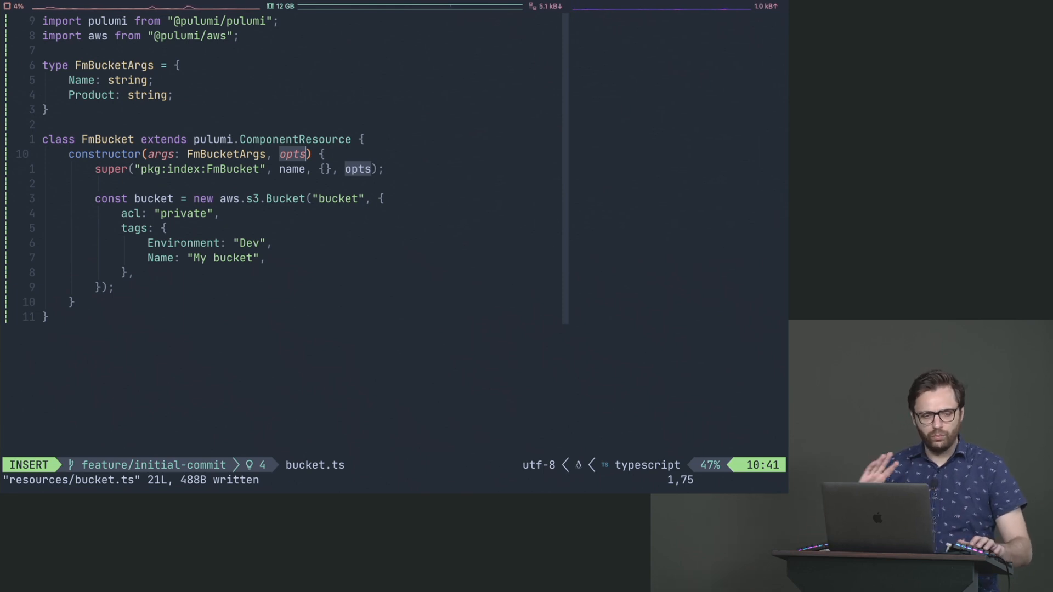
# Check the Bucket hover documentation, then begin the opts type annotation with ':'
pyautogui.write(':')
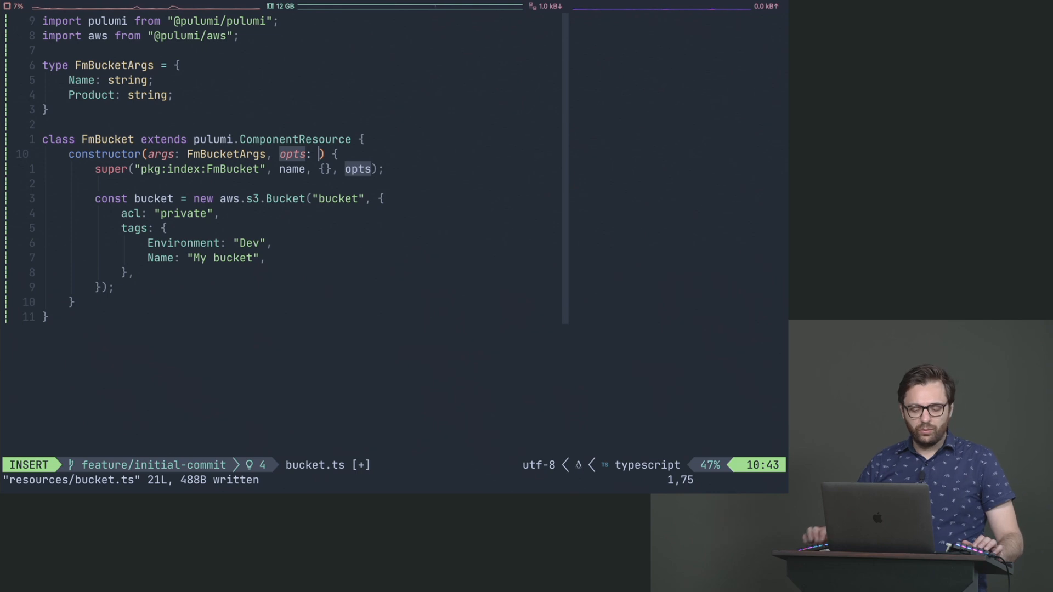
# Annotate opts as pulumi.CustomResourceOptions and open blank lines above the super call
pyautogui.write('pulumi.CustomResourceOptions')
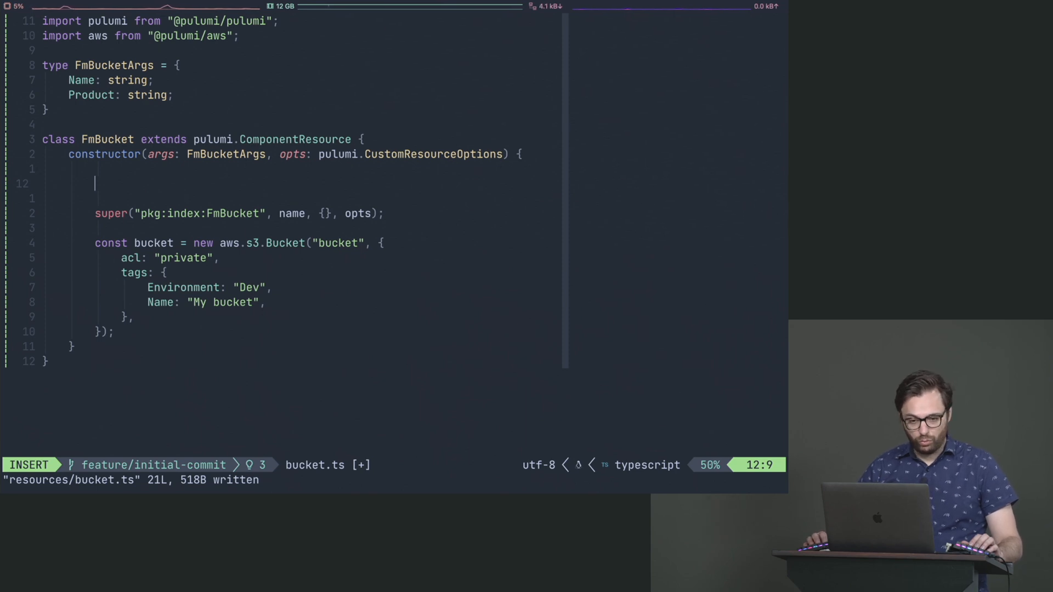
# Add 'const name = `${args.Product}-${args.Name}`;' above super and save bucket.ts
pyautogui.write('const name =')
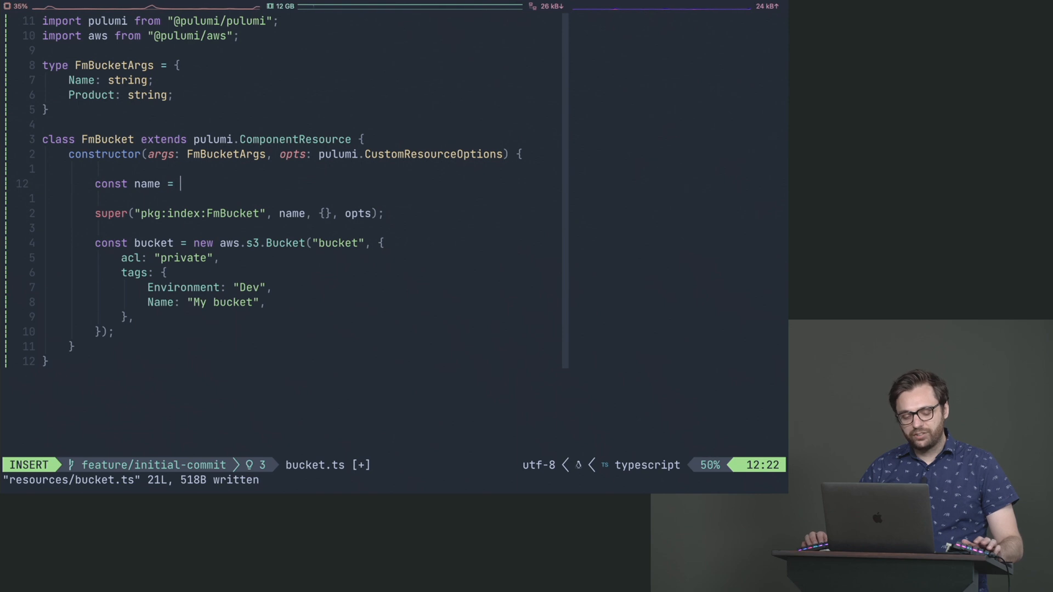
pyautogui.write('`')
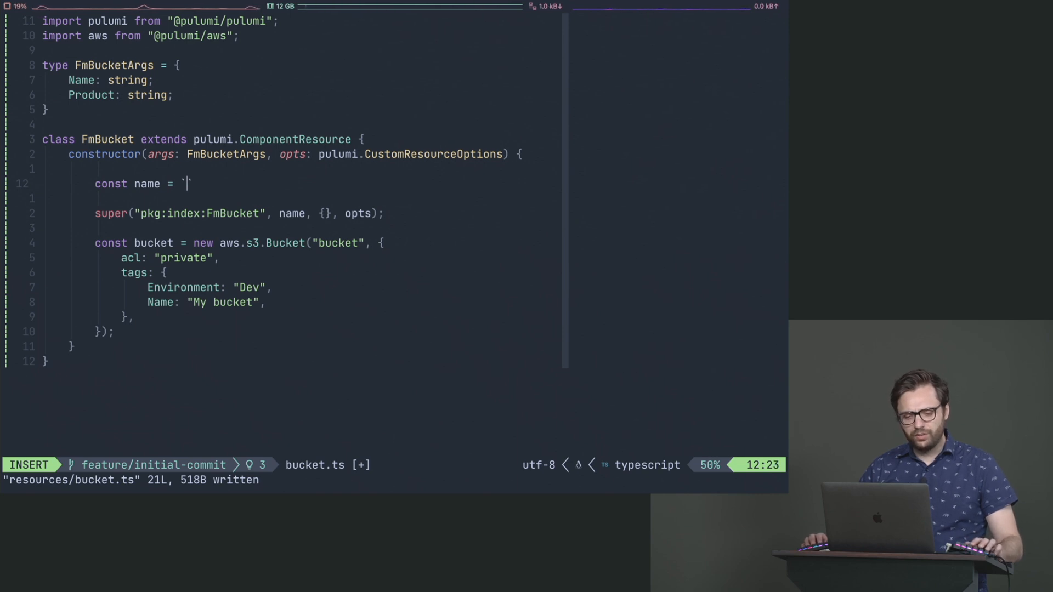
pyautogui.write('args.Product}${args.Name}')
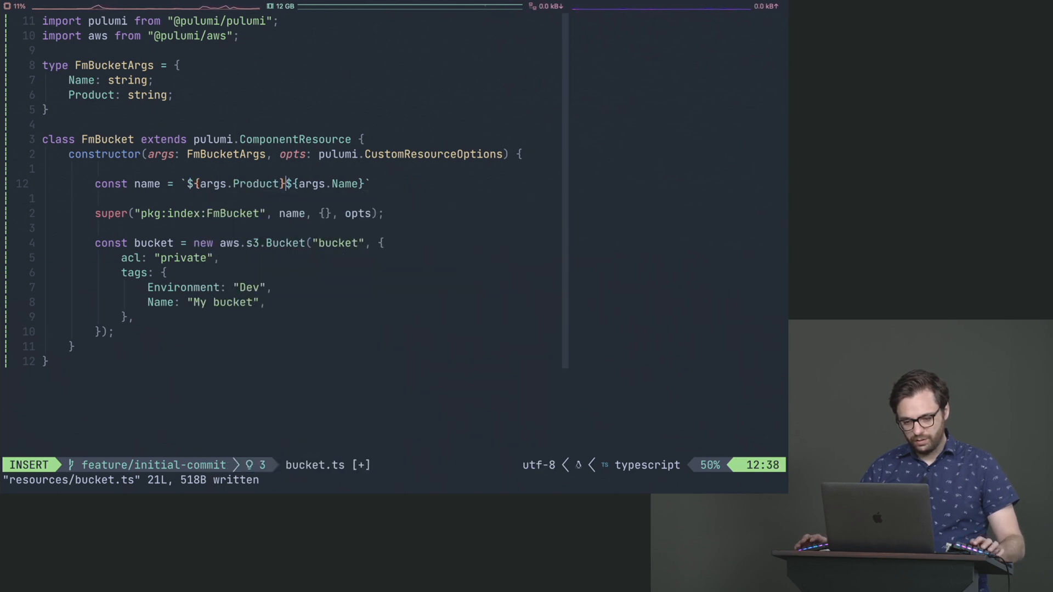
pyautogui.write('-')
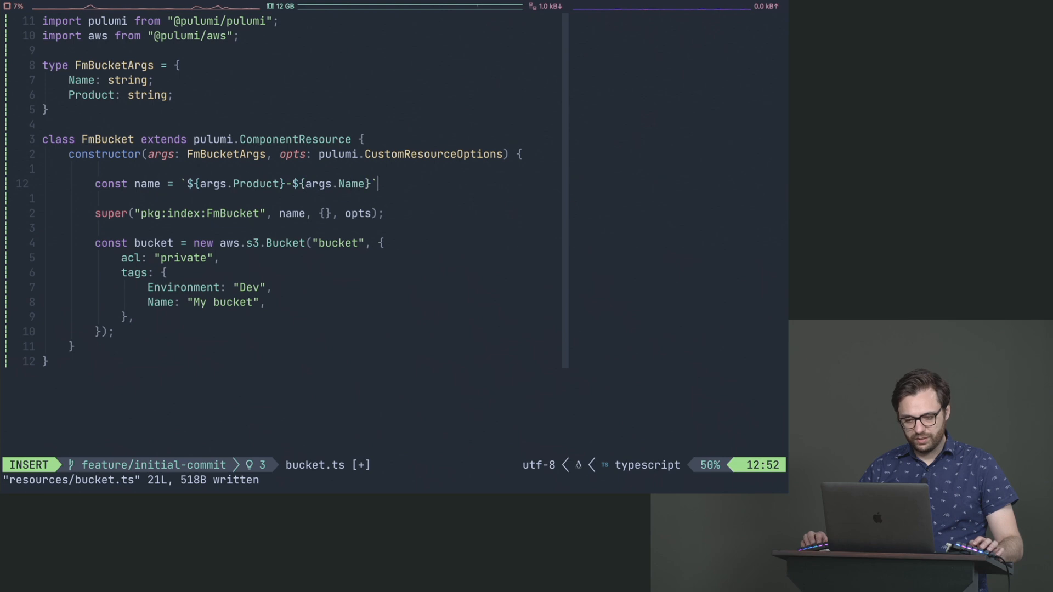
pyautogui.press('Escape')
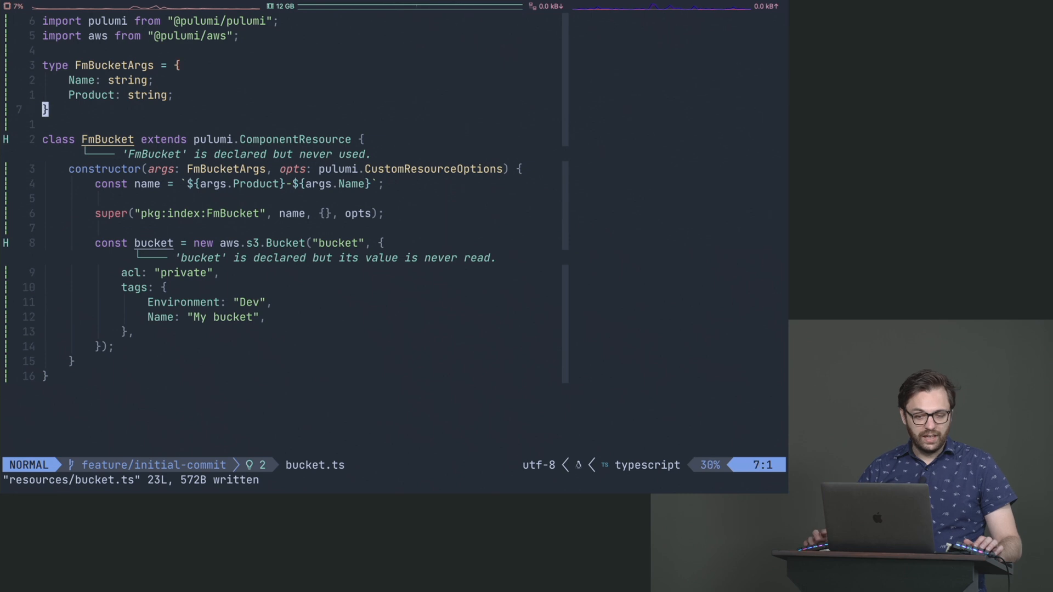
# Add GenerateBucketName(name: string, product: string) {} and call it with args.Name, args.Product
pyautogui.write('function Gen')
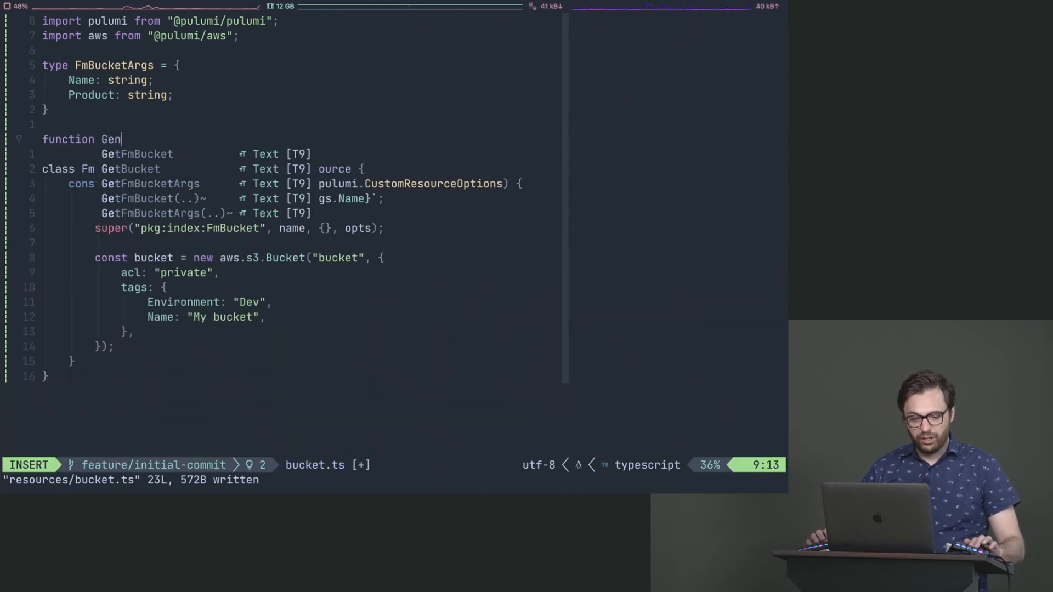
pyautogui.write('erateB')
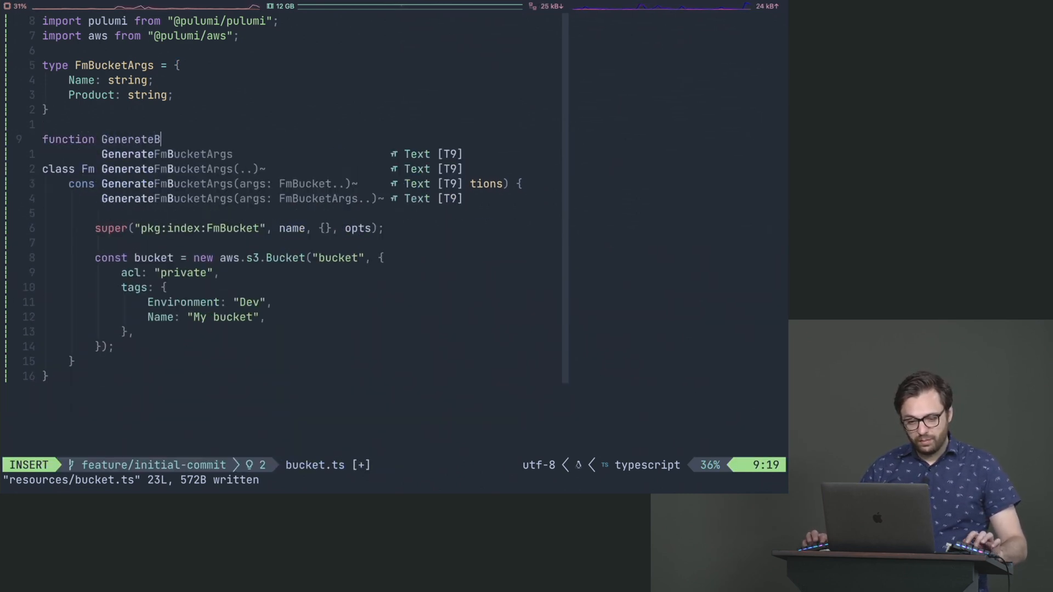
pyautogui.write('ucketName()')
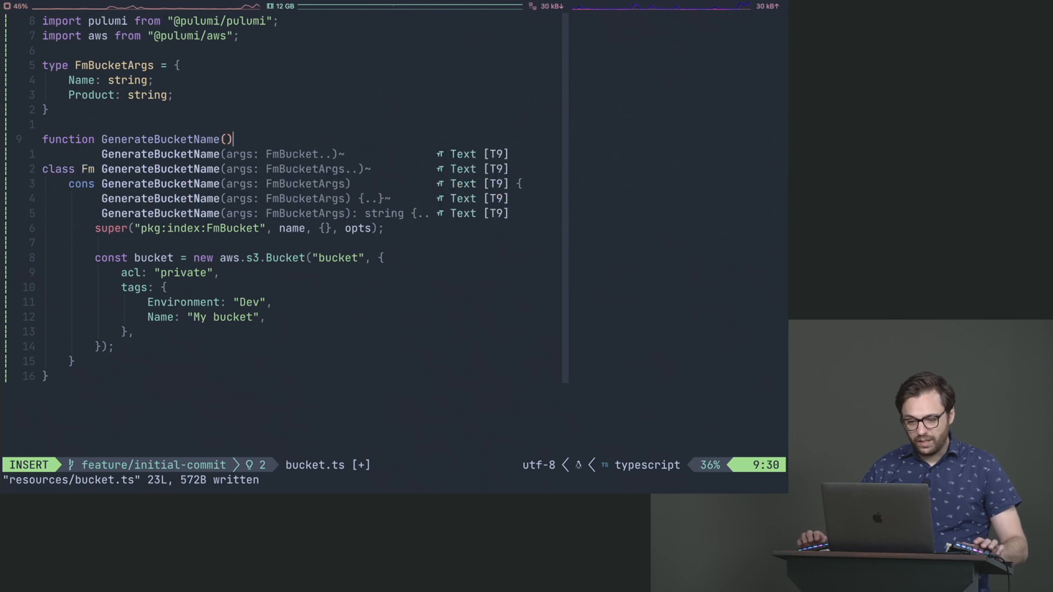
pyautogui.press('Escape')
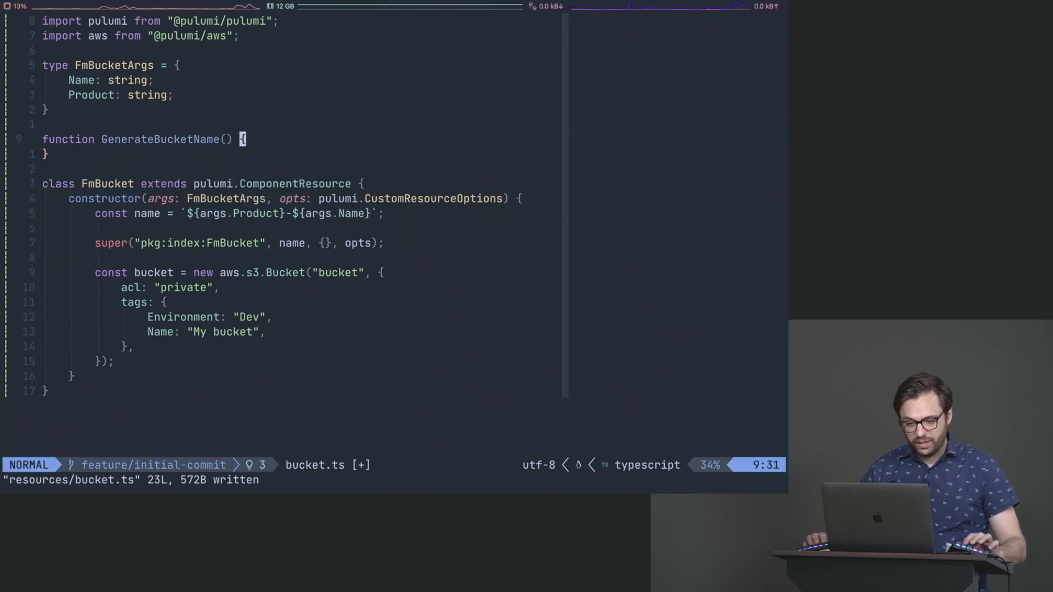
pyautogui.write('n')
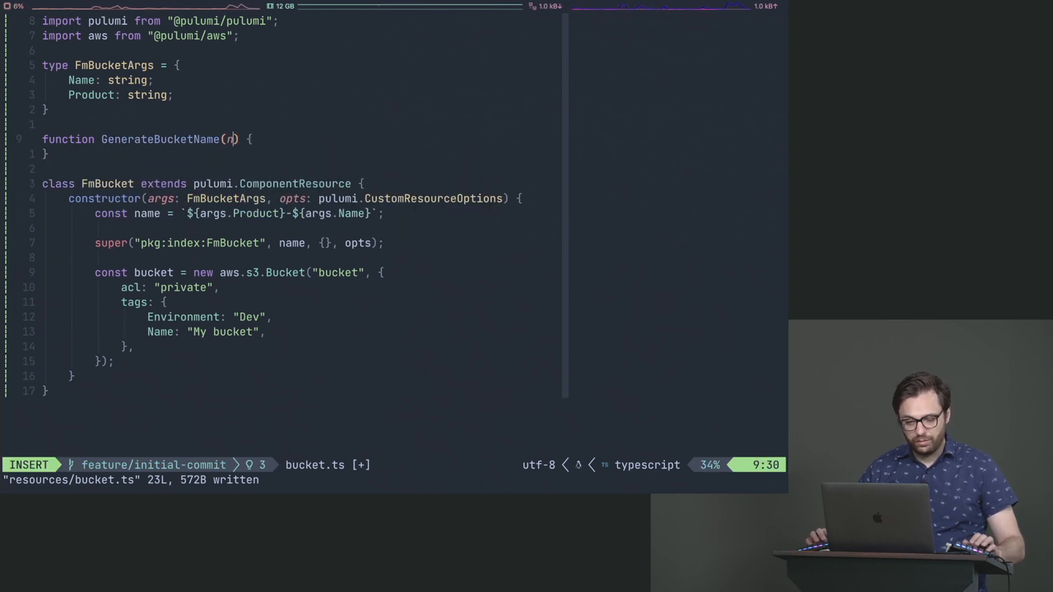
pyautogui.write('ame: string, product: string')
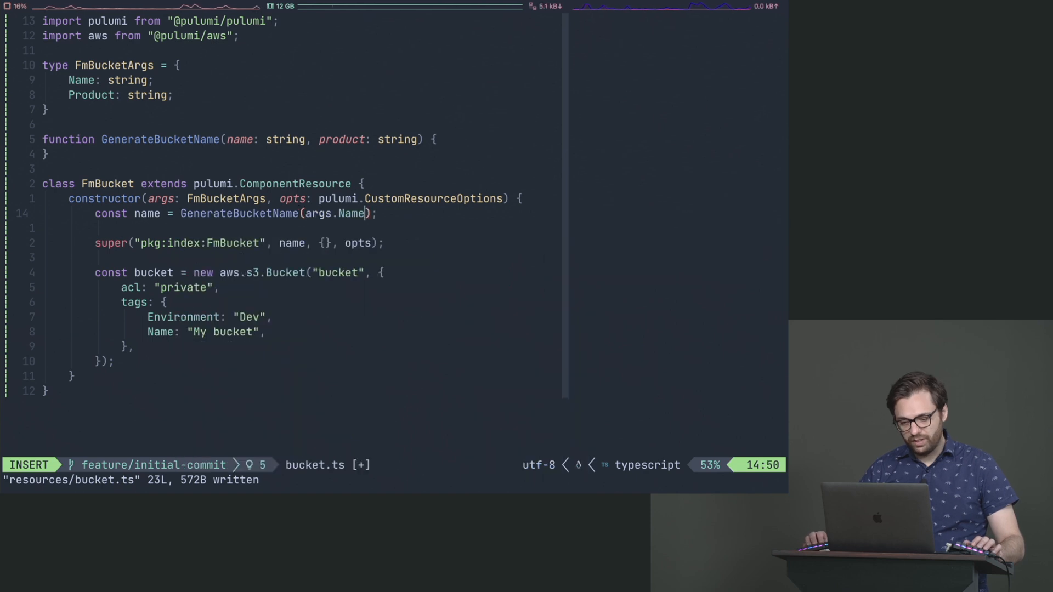
pyautogui.write(', args.Pr')
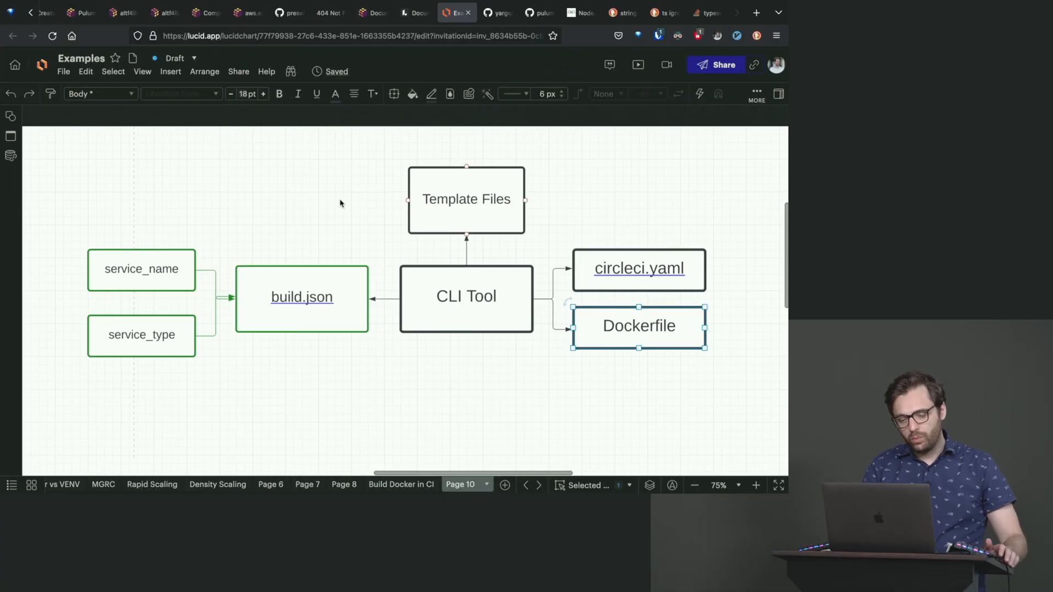
pyautogui.click(301, 296)
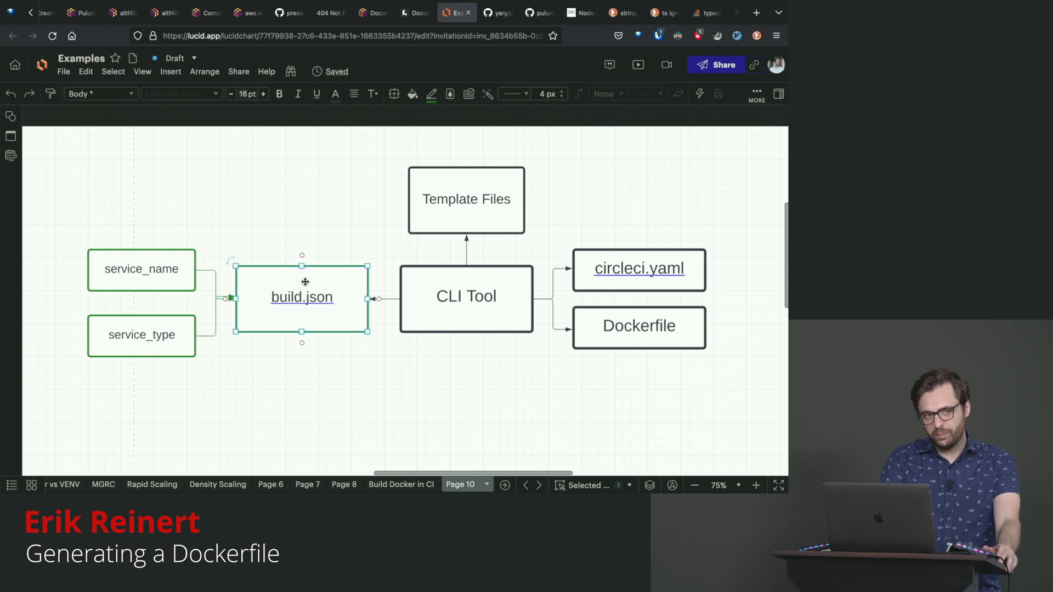
pyautogui.moveTo(196, 245)
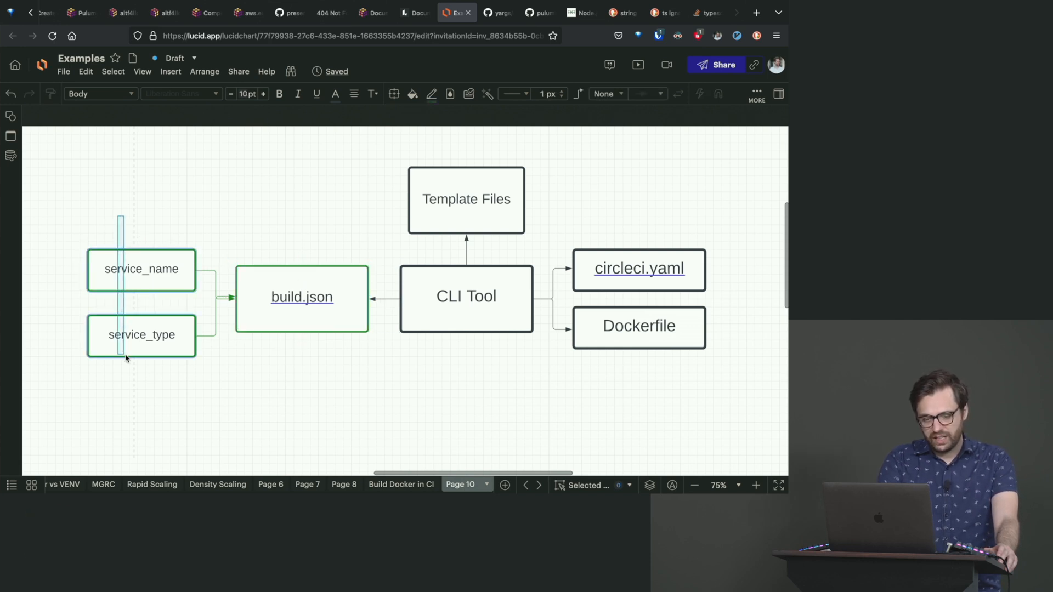
pyautogui.click(638, 327)
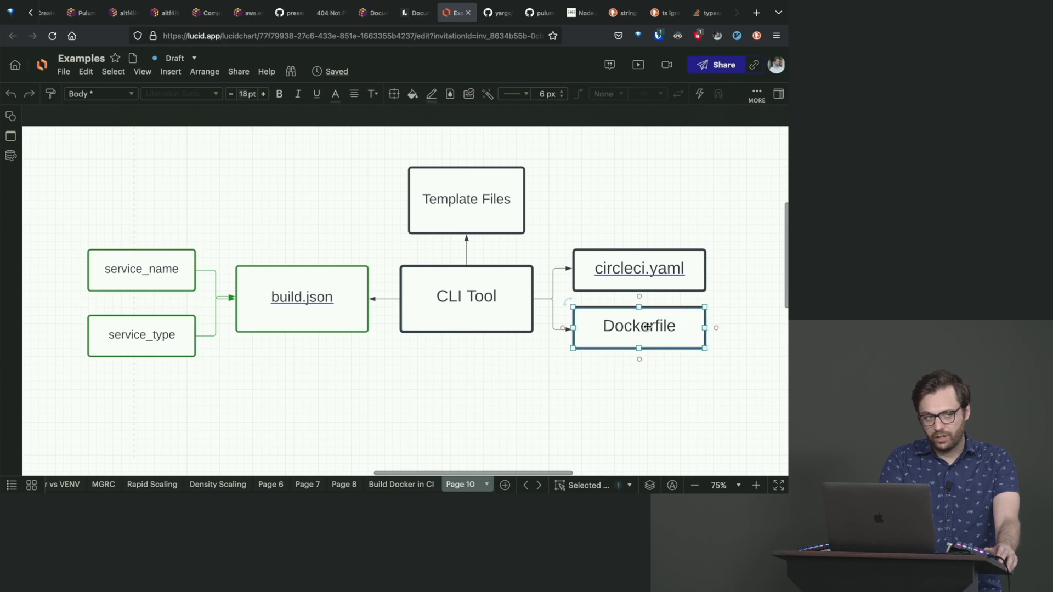
pyautogui.click(305, 172)
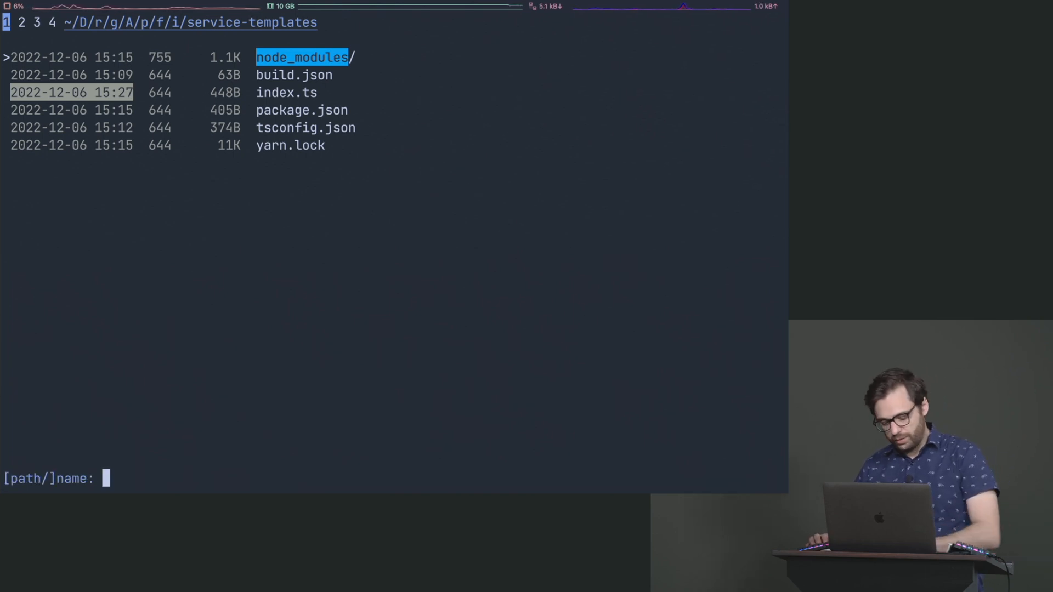
# Name a new template file in lf's service-templates folder and open it as an empty buffer
pyautogui.write('templt')
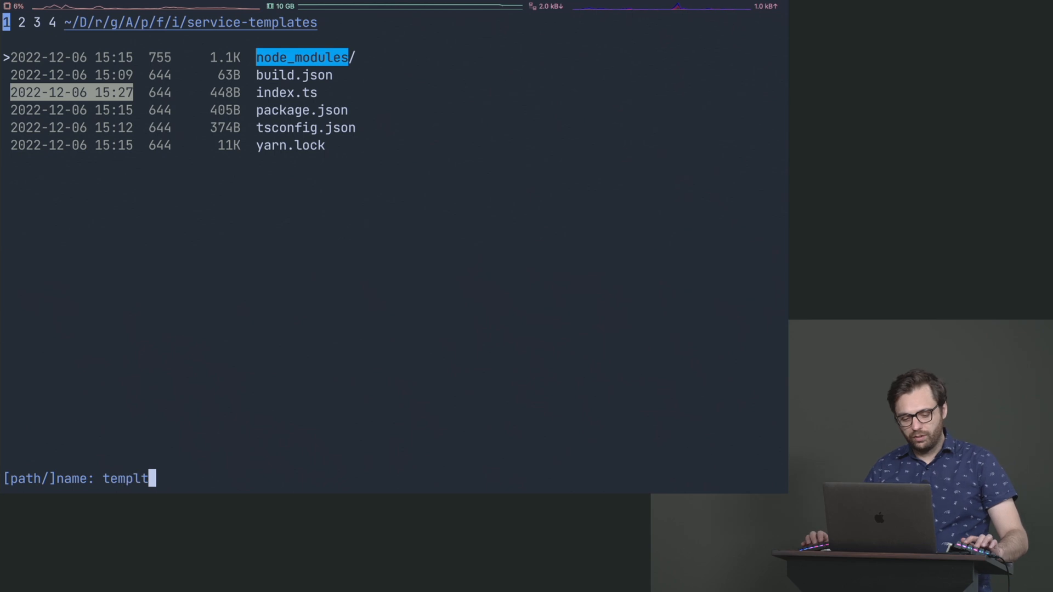
pyautogui.write('e')
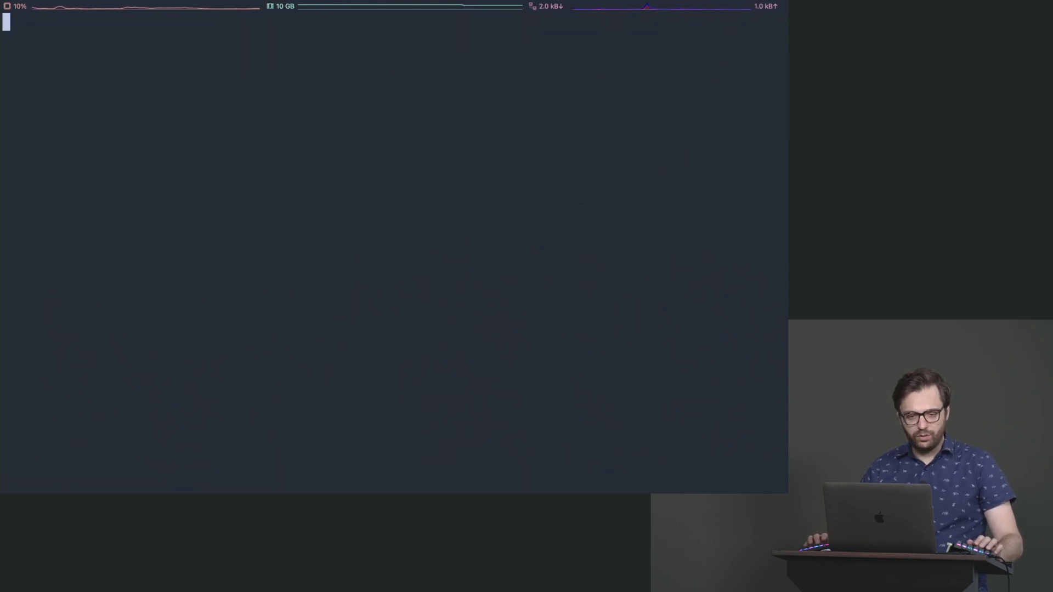
# Write FROM alpine:latest and ENV SERVICE_NAME "{{ name }}" in the Dockerfile template, and save
pyautogui.write('FROM')
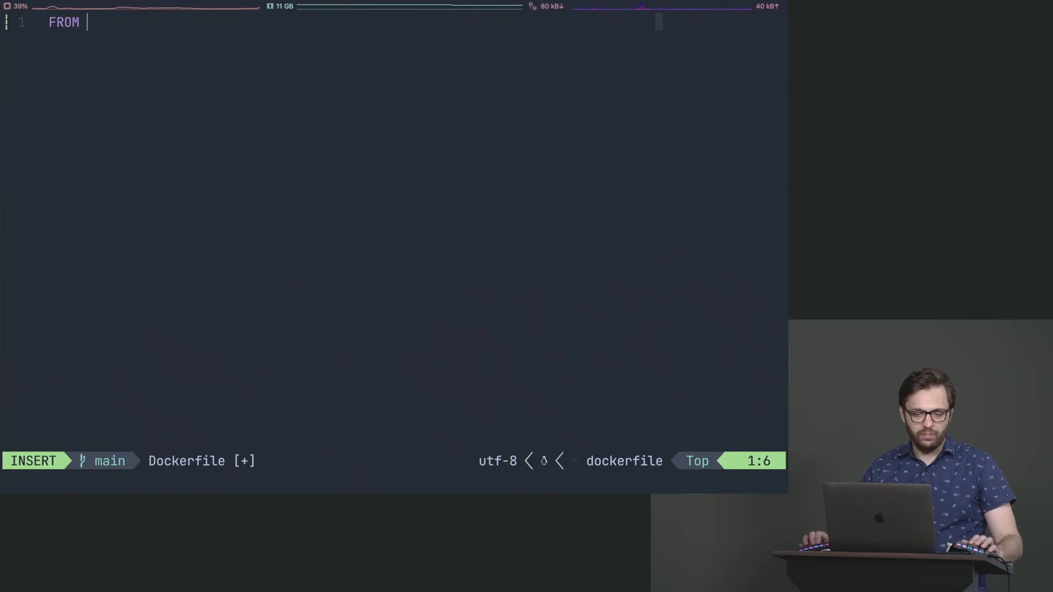
pyautogui.write('alpine:latest')
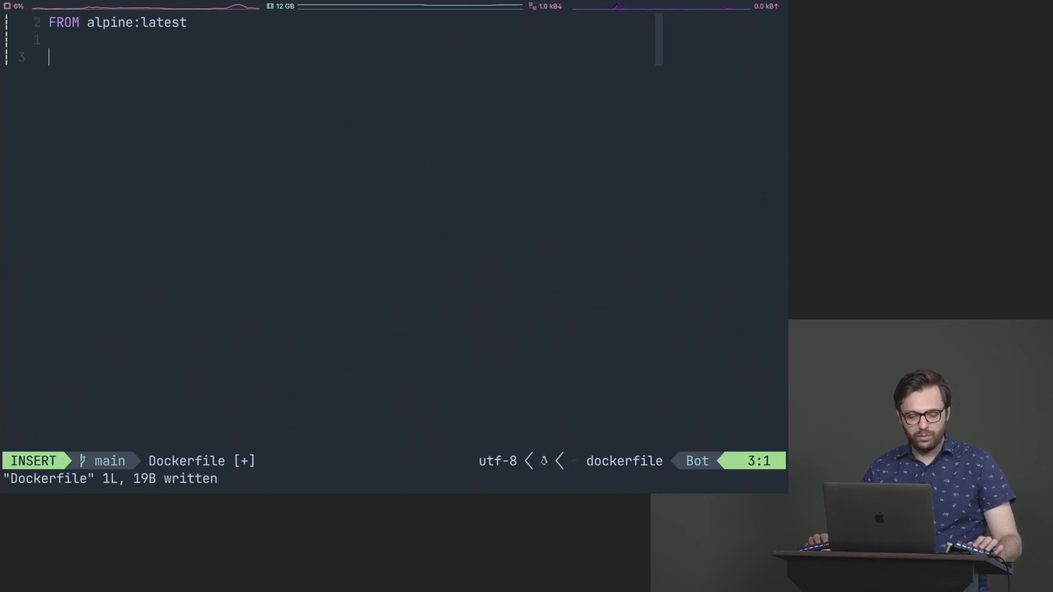
pyautogui.write('ENV')
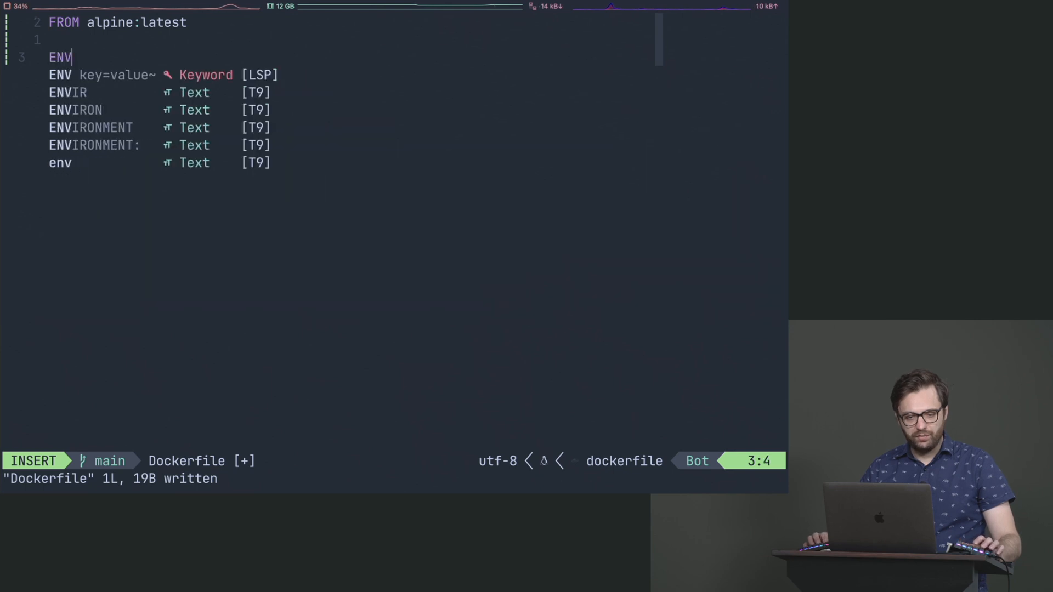
pyautogui.write('service_')
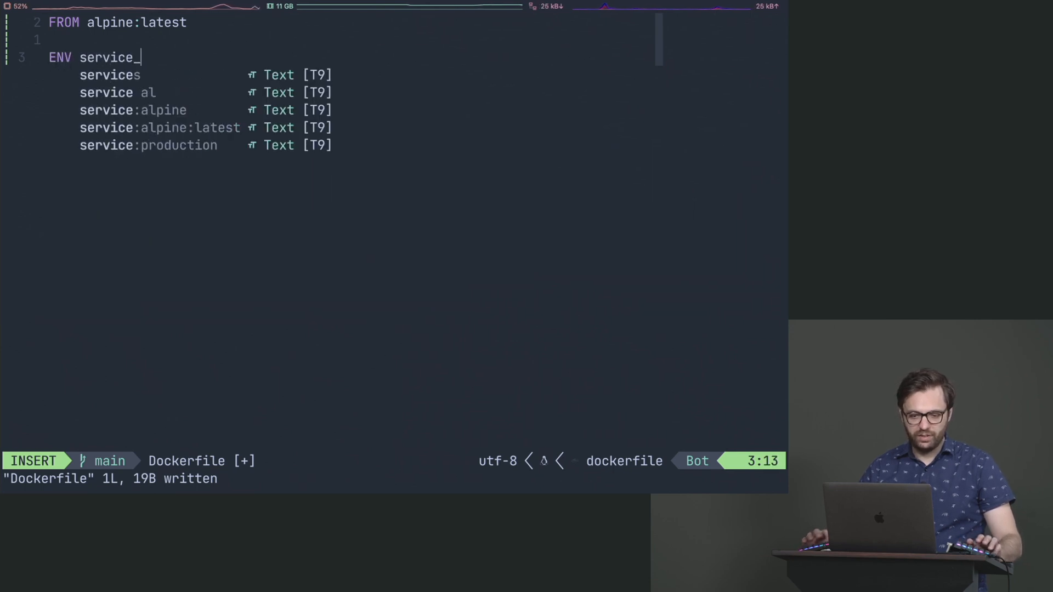
pyautogui.write('name =')
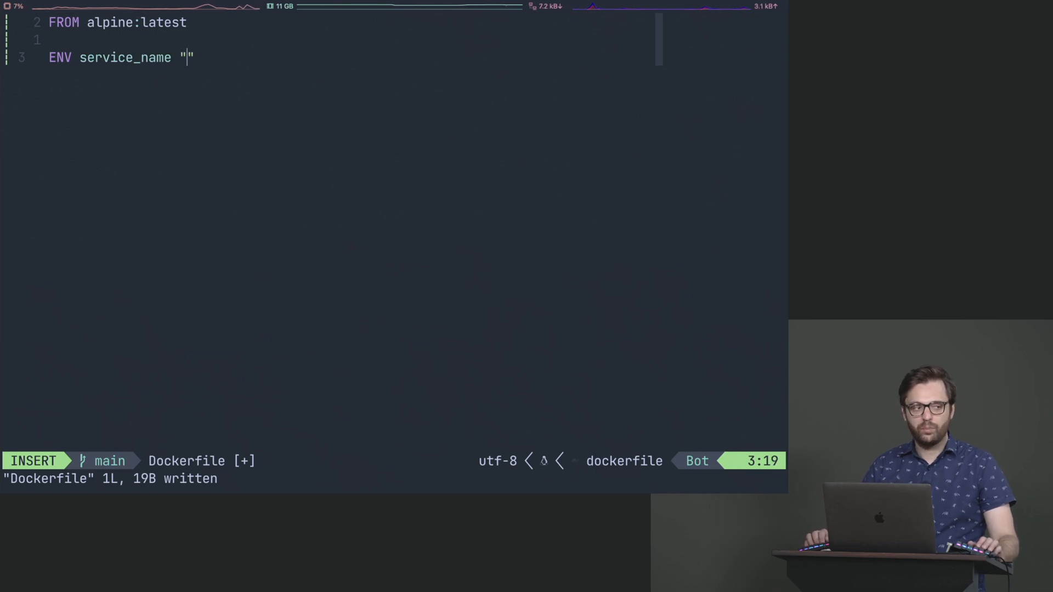
pyautogui.press('Escape')
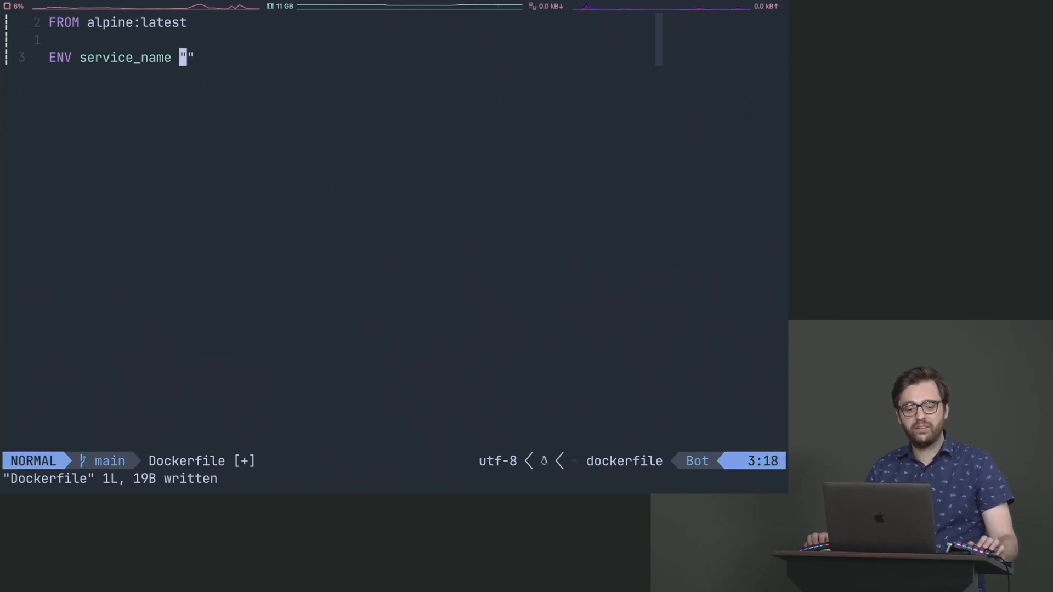
pyautogui.write('SERVICE_NAME "')
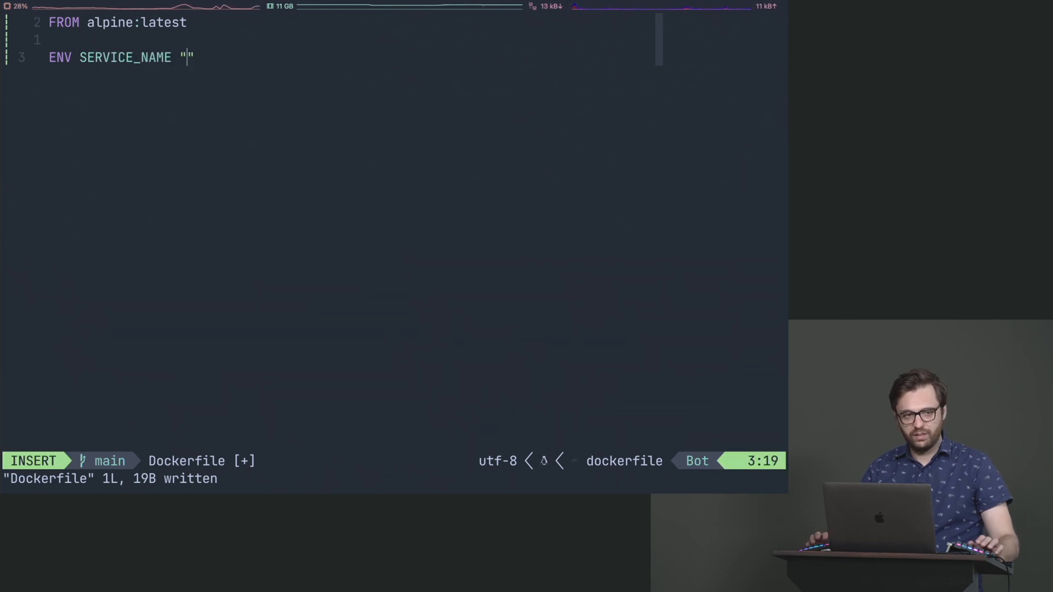
pyautogui.write('{')
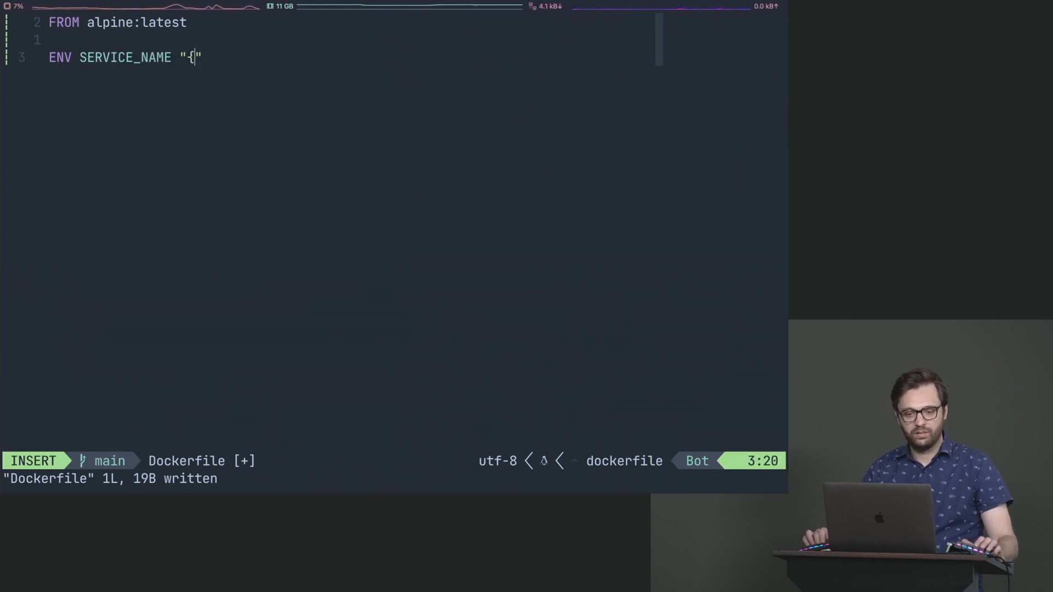
pyautogui.write('{ name }}')
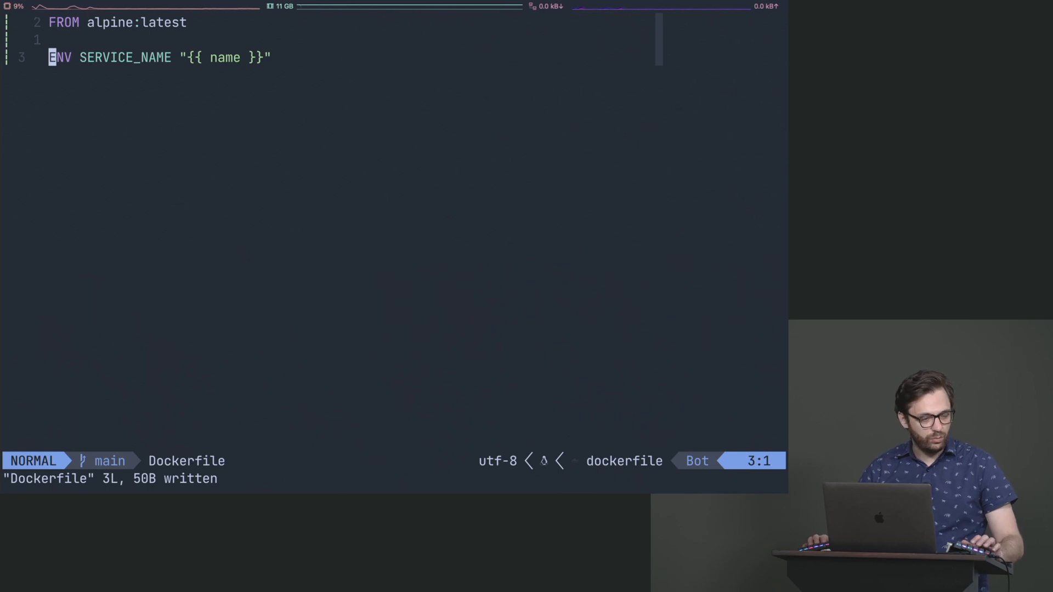
# Add ENV SERVICE_TYPE "{{ service_type }}", rename the name placeholder to {{ service_name }}, and save
pyautogui.press('gg')
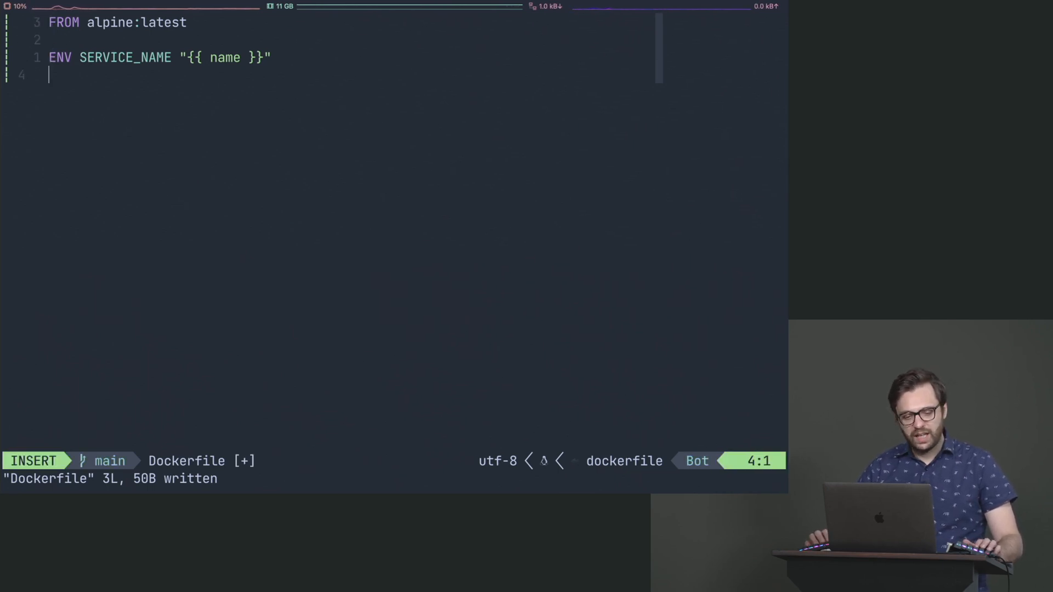
pyautogui.write('ENV SERVIE')
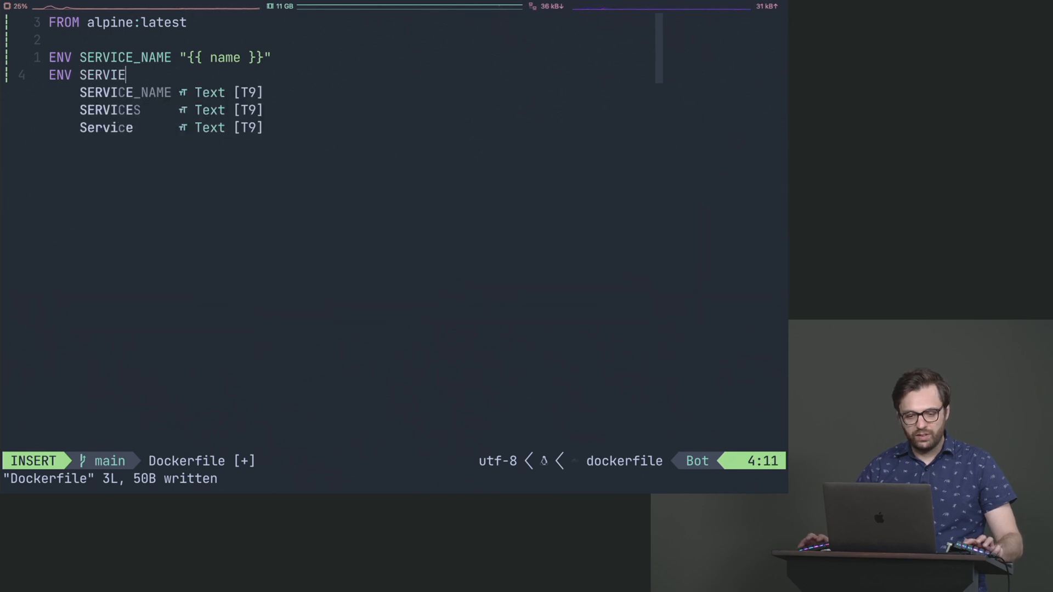
pyautogui.write('CE_TYPE')
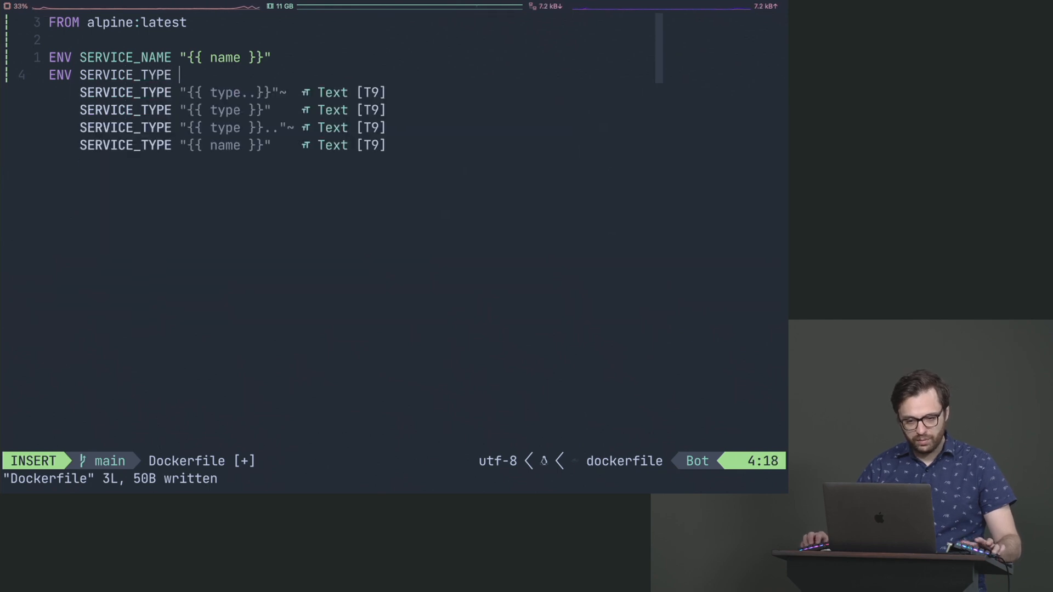
pyautogui.write('"{{ service_type')
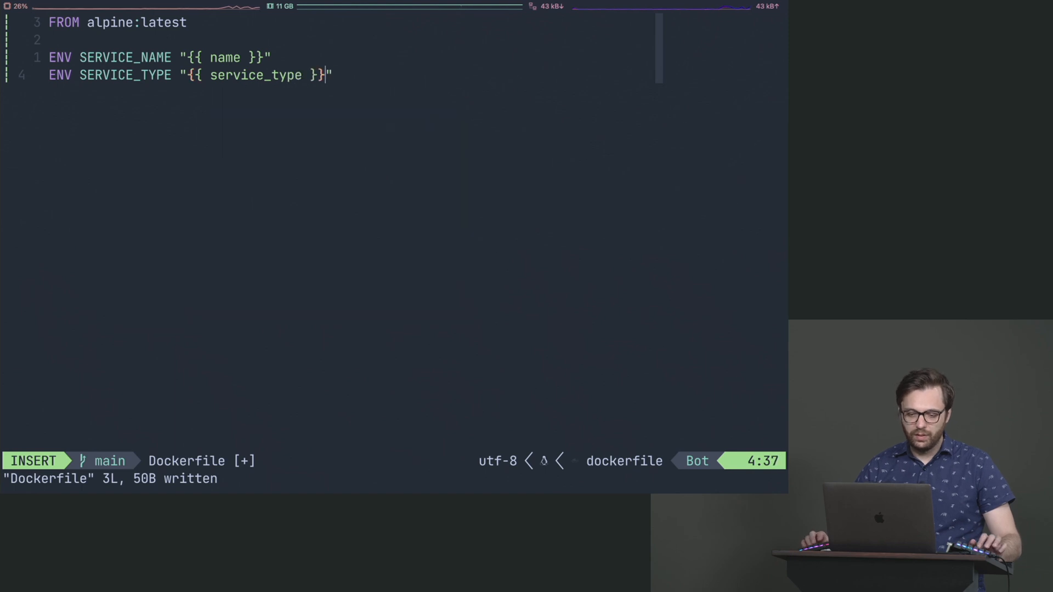
pyautogui.write('name')
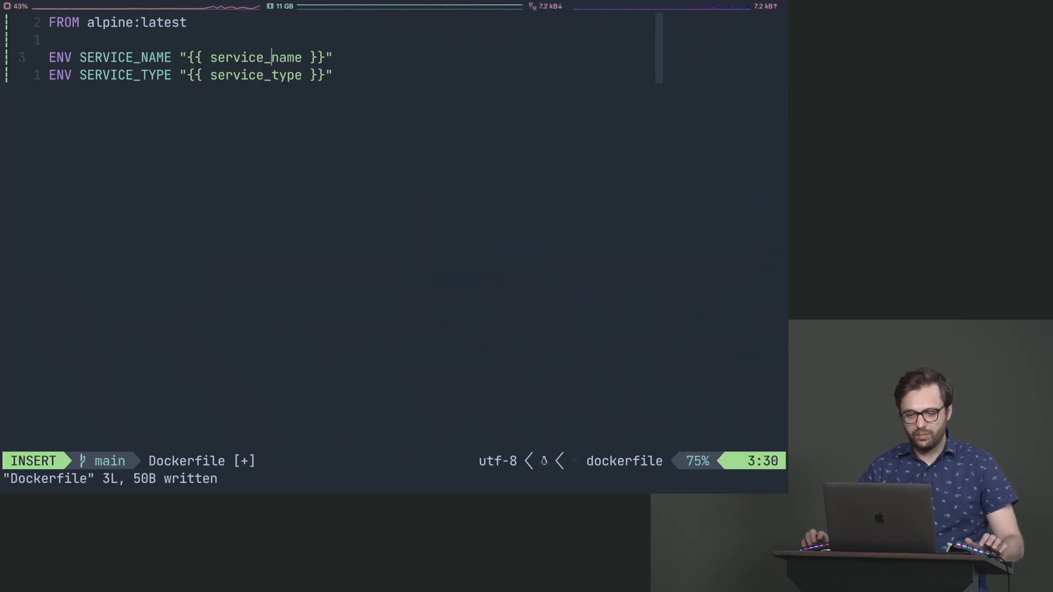
pyautogui.press('enter')
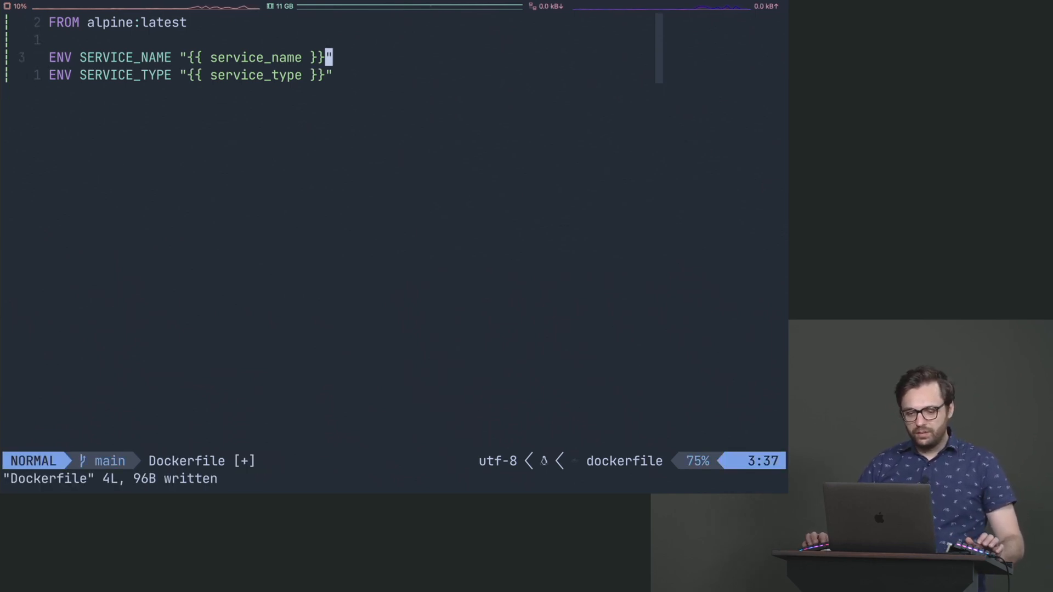
# Append RUN "/bin/bash" to the Dockerfile, save, and bring up the project file finder
pyautogui.write('RUN')
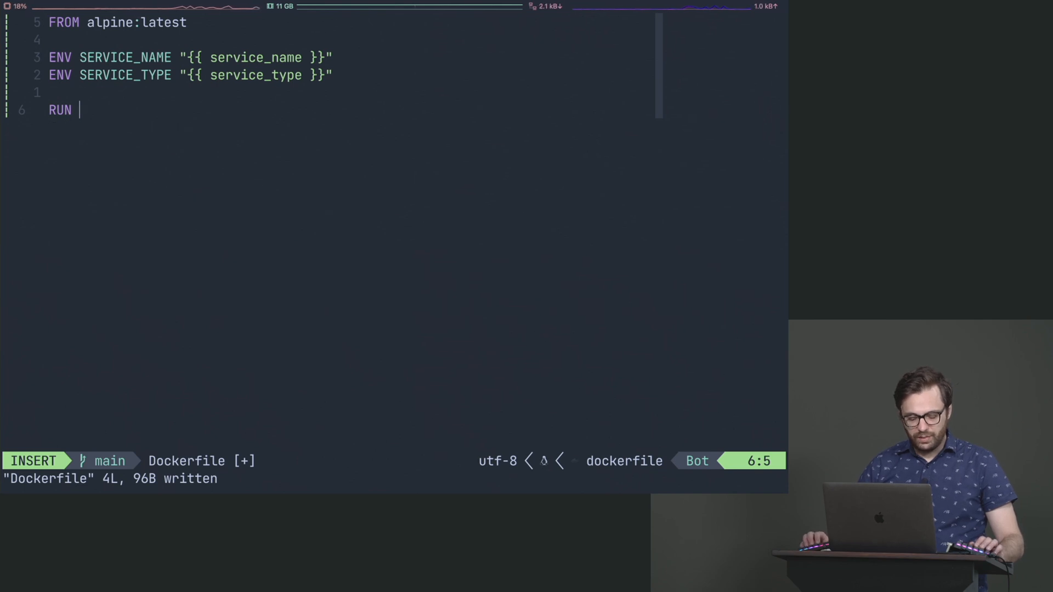
pyautogui.write('"/bi')
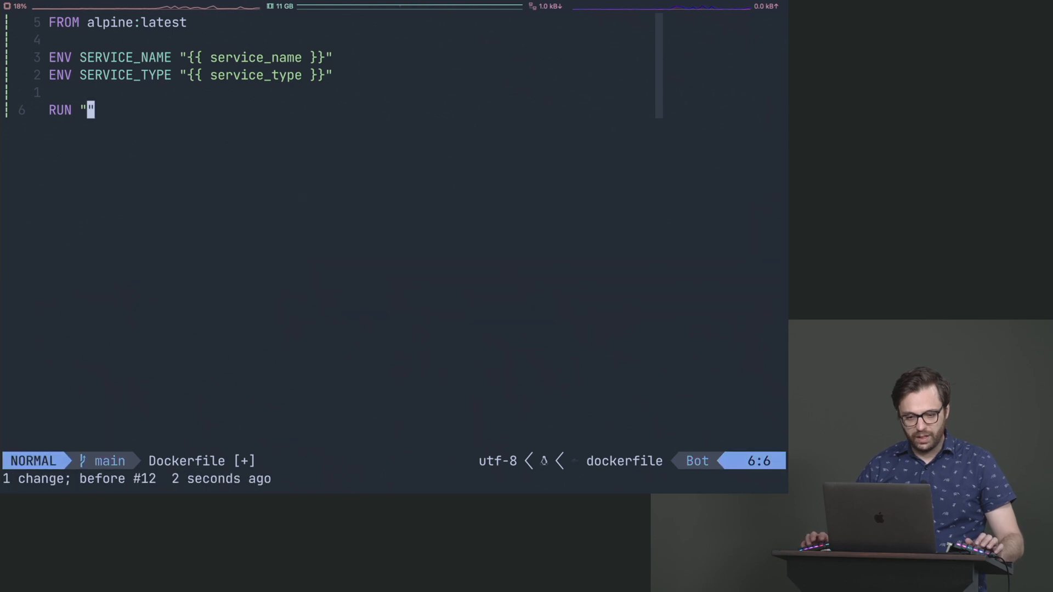
pyautogui.write('/bin/bash')
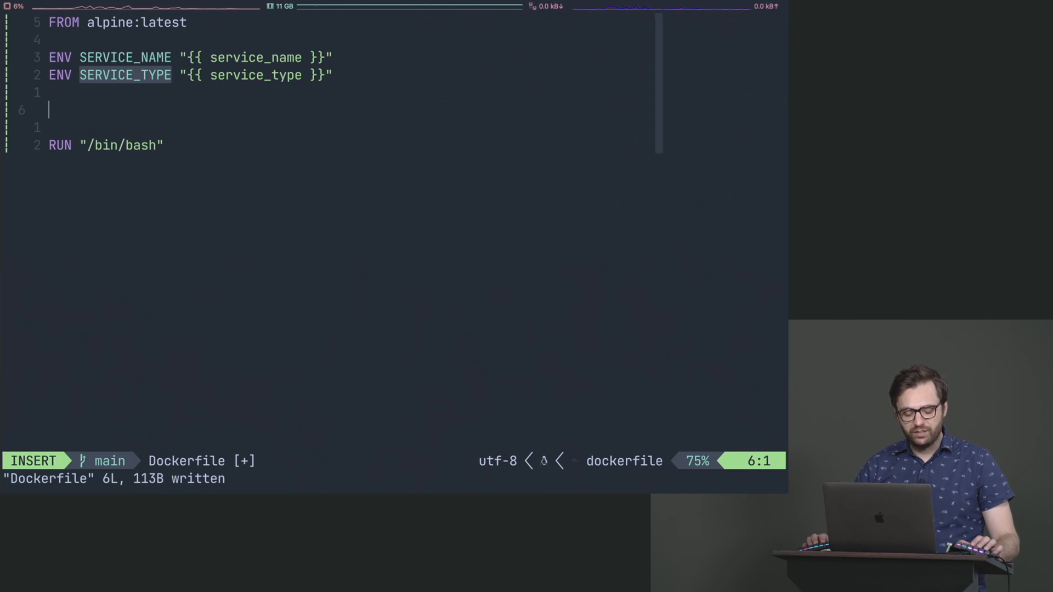
pyautogui.write('CO')
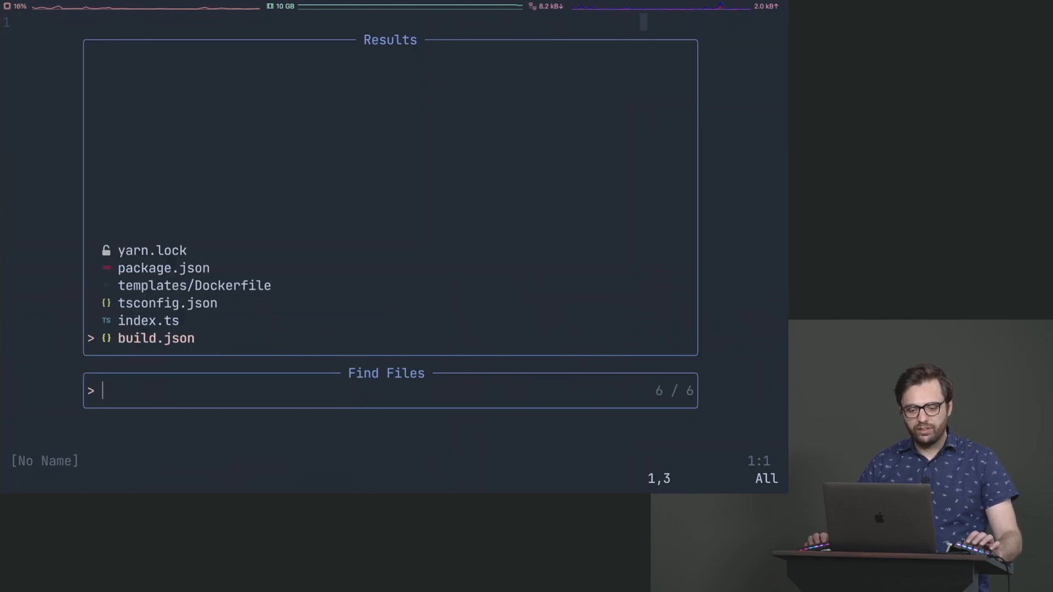
# Open build.json from the finder and begin a new entry below ServiceType "frontend"
pyautogui.press('Enter')
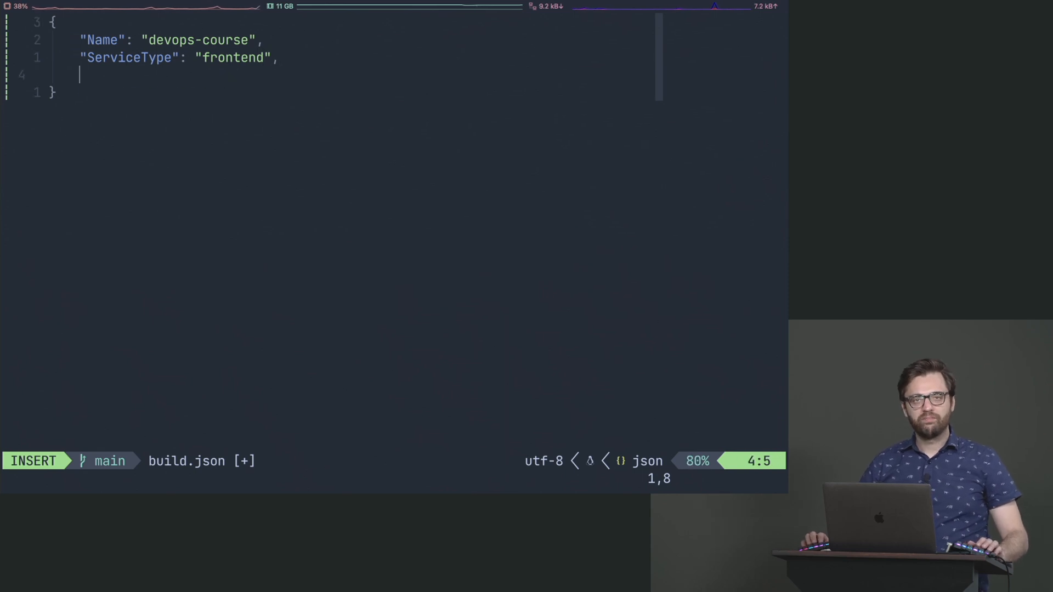
# Add "Dockerfile": { "PreInstallCommands": ["COPY myfile myfile"] } to build.json and save
pyautogui.write('"')
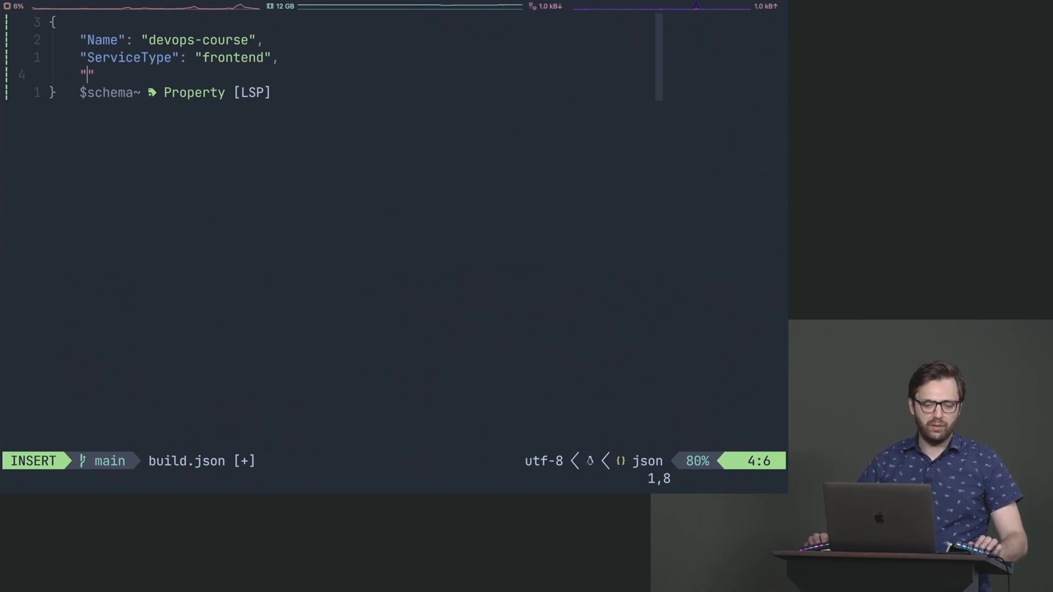
pyautogui.write('Dockerfile')
pyautogui.write('"PreInstallCom')
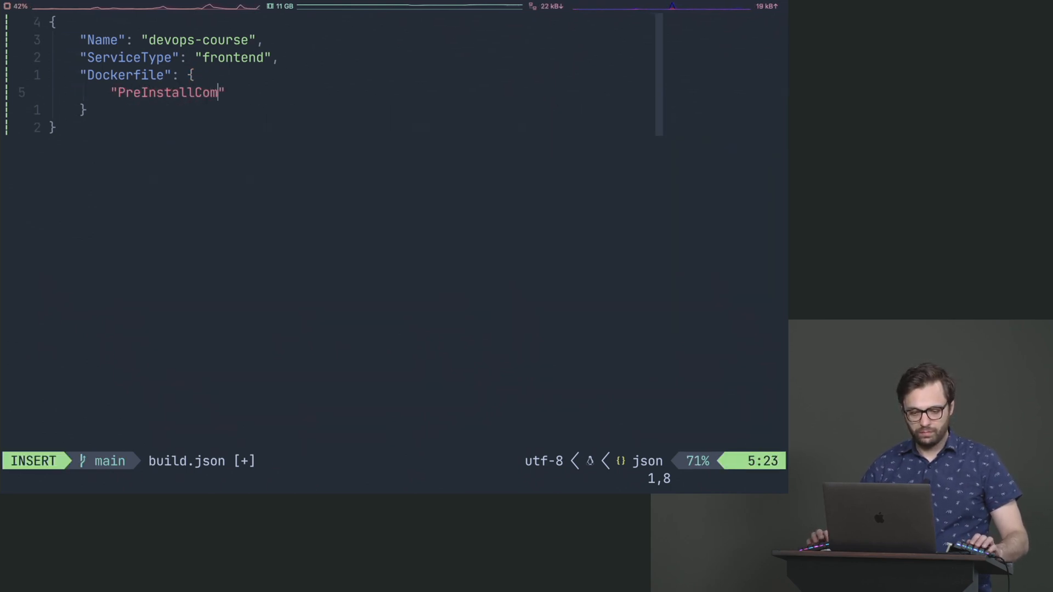
pyautogui.write('mands": [')
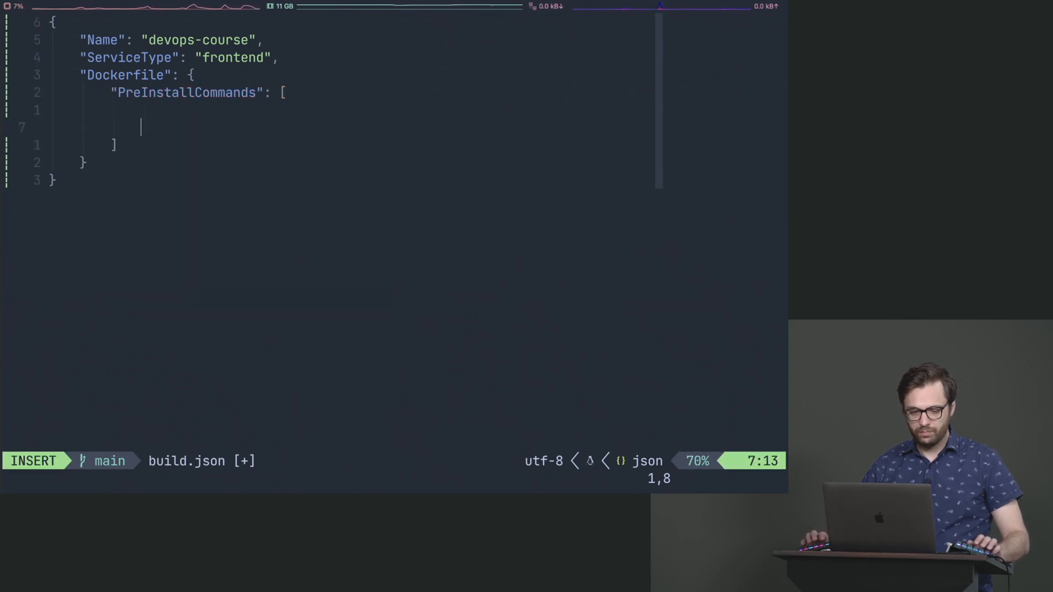
pyautogui.write('""')
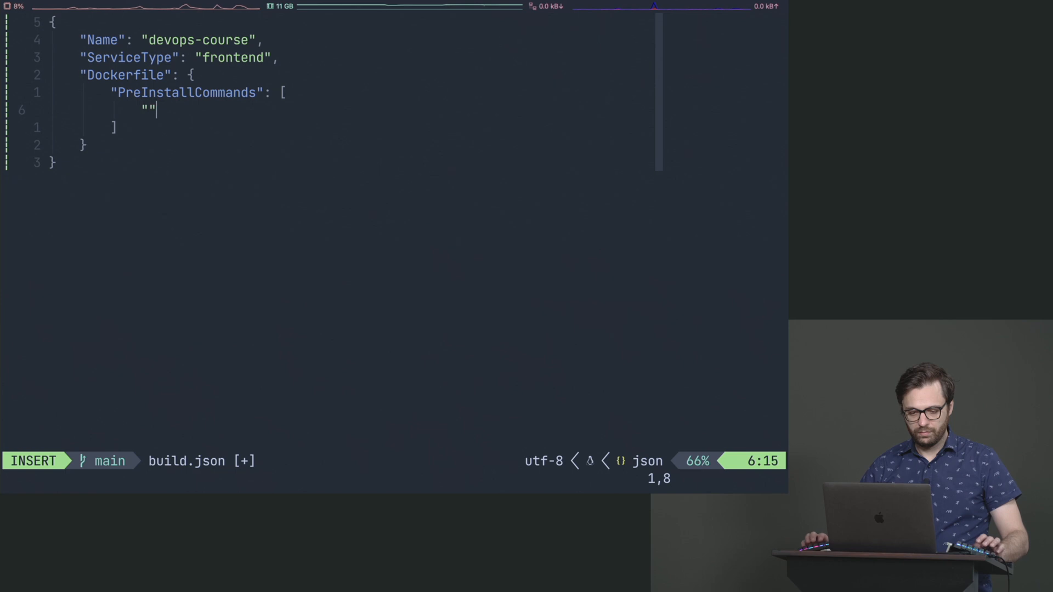
pyautogui.write('COPY myfile myfile')
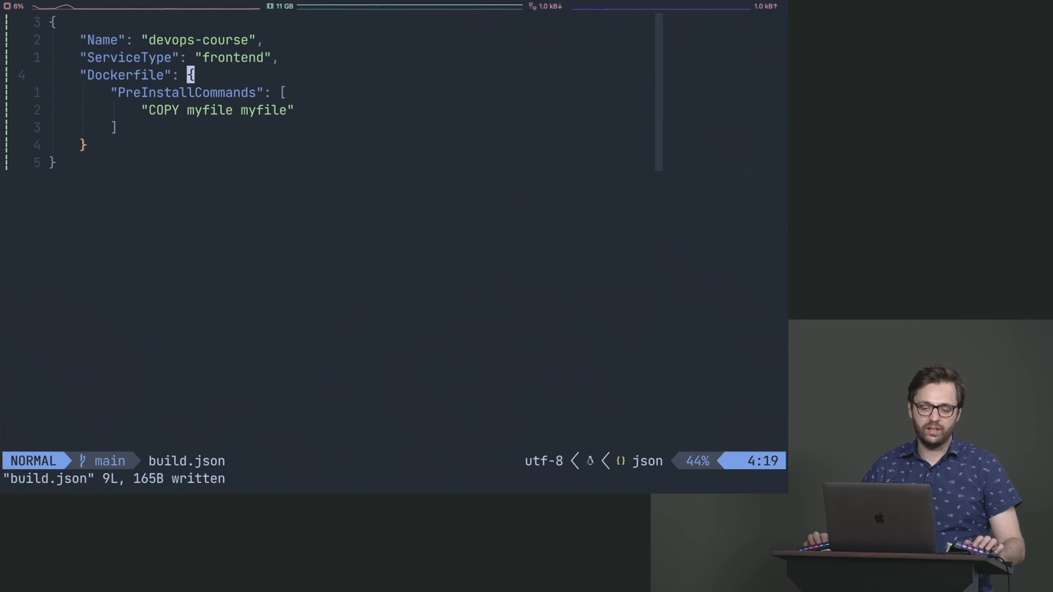
# Insert a "CircleCI" object above Dockerfile with TestCommand "yarn test-w…" in build.json
pyautogui.write('CircleCI": {')
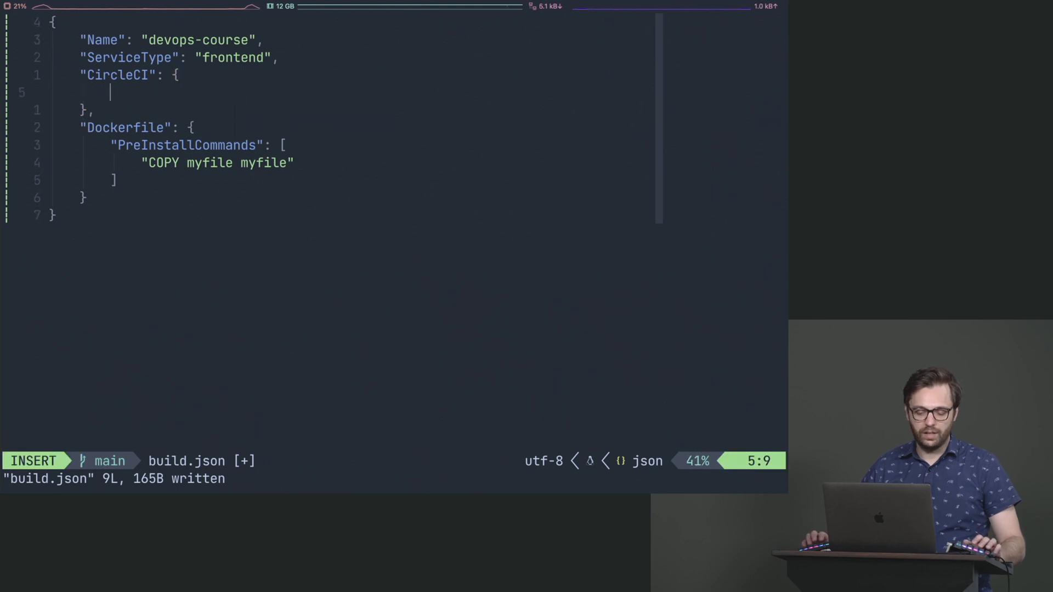
pyautogui.write('TestCommand": "yarn"')
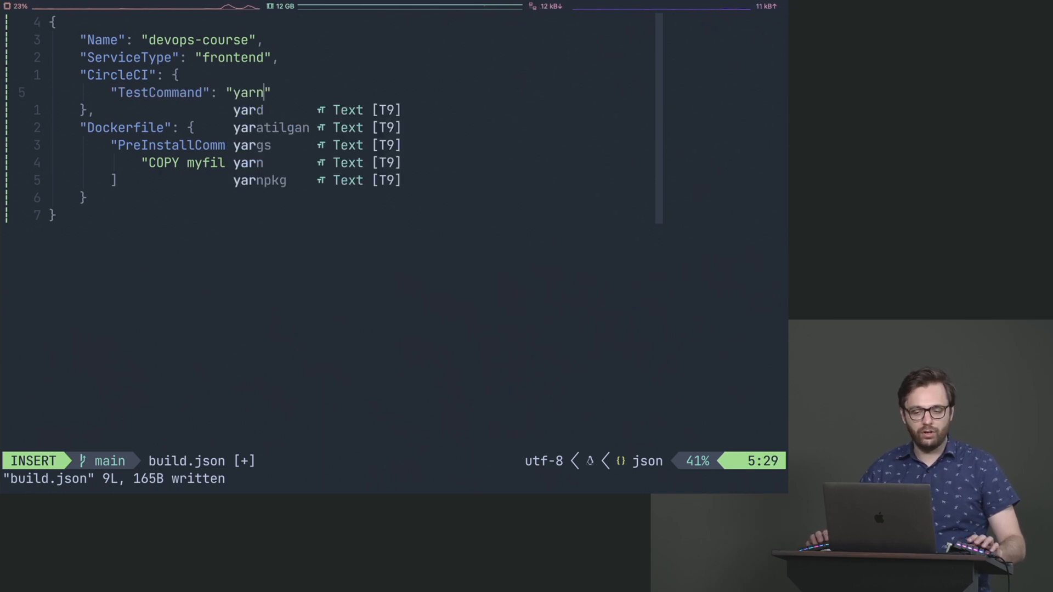
pyautogui.write('test-w')
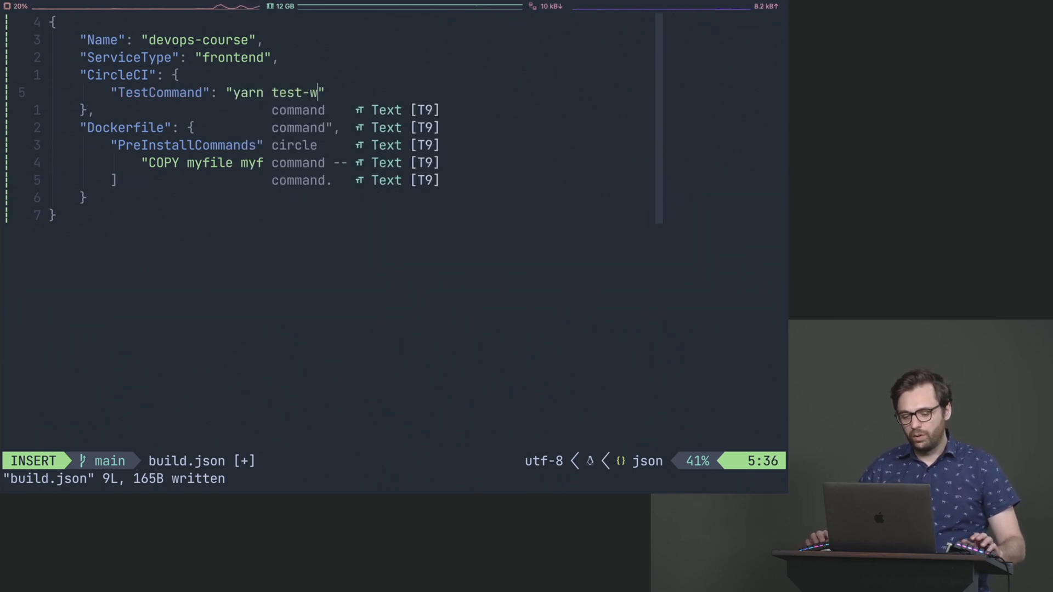